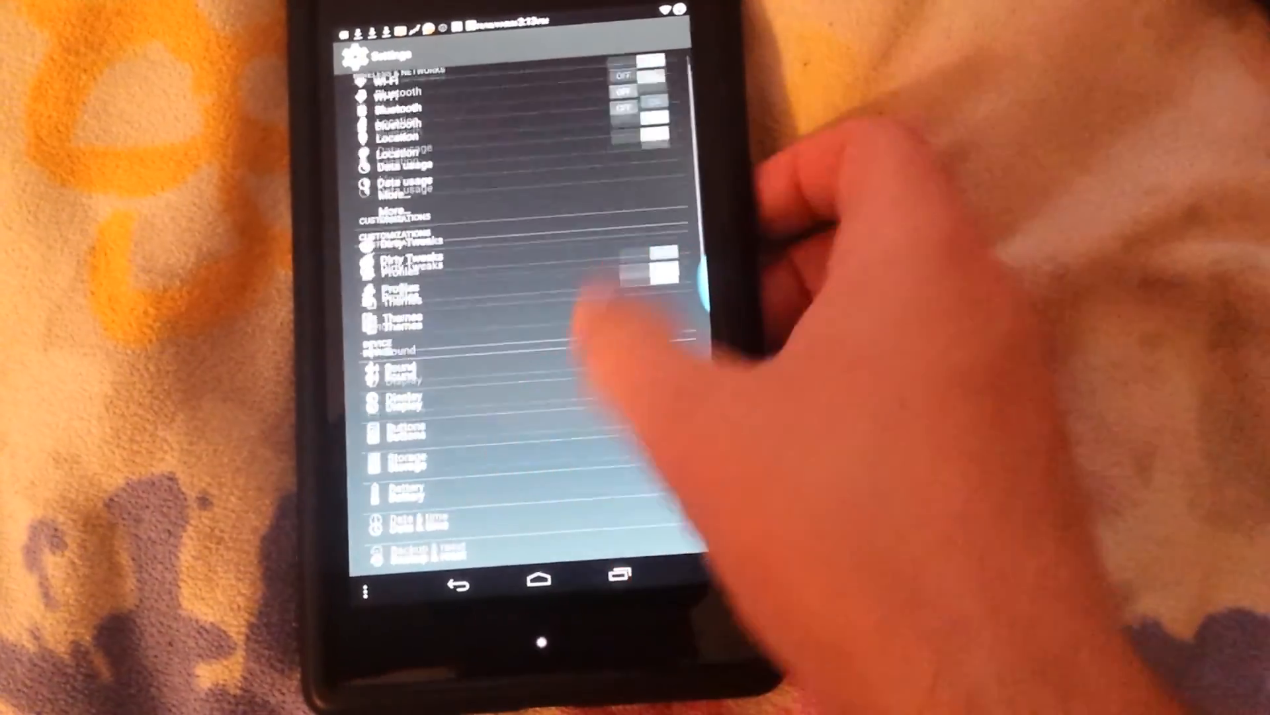
Scroll to the bottom of Settings and tap an entry near SuperSU and developer options.
scroll("down", 3)
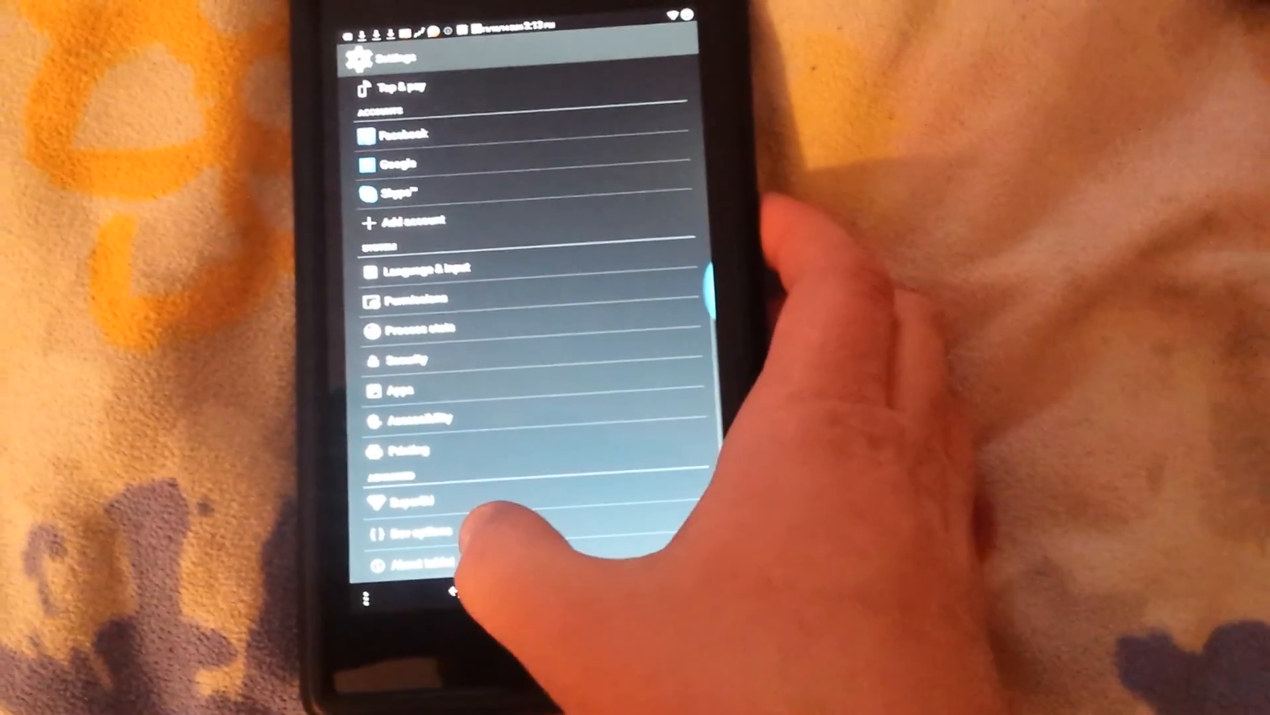
left_click(413, 558)
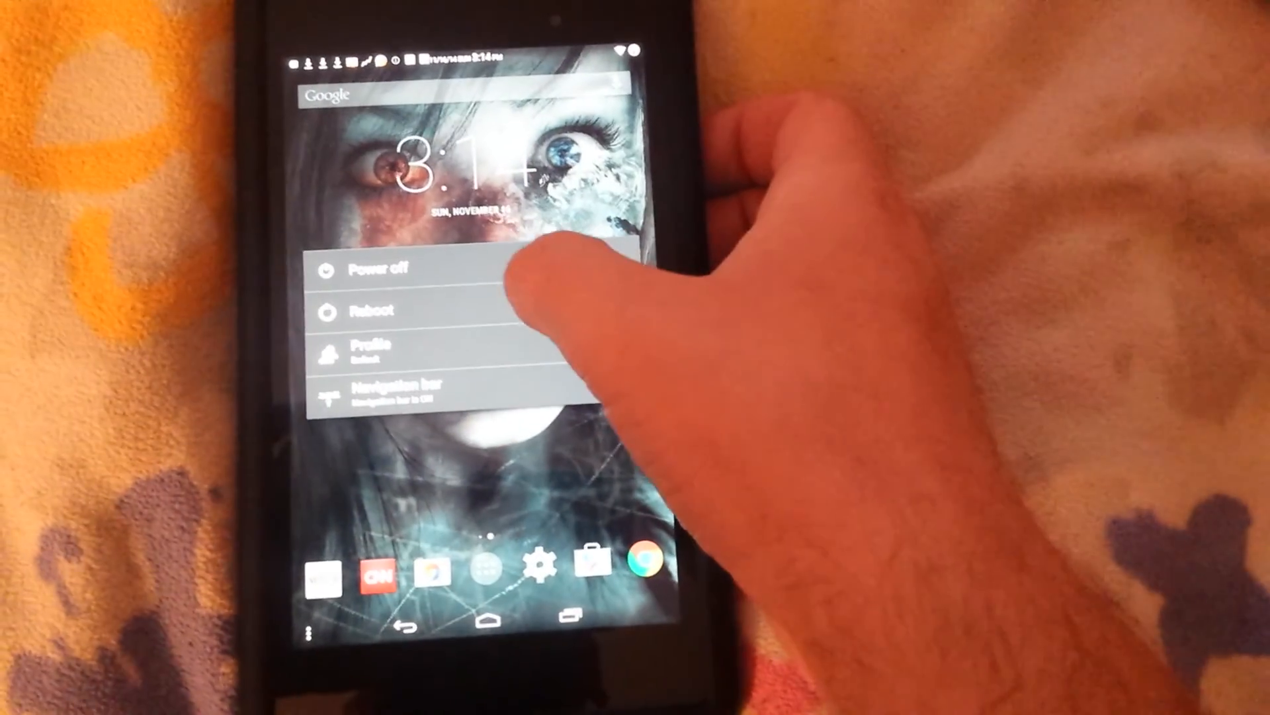
Choose Recovery from the reboot options to restart the tablet into TWRP.
left_click(371, 310)
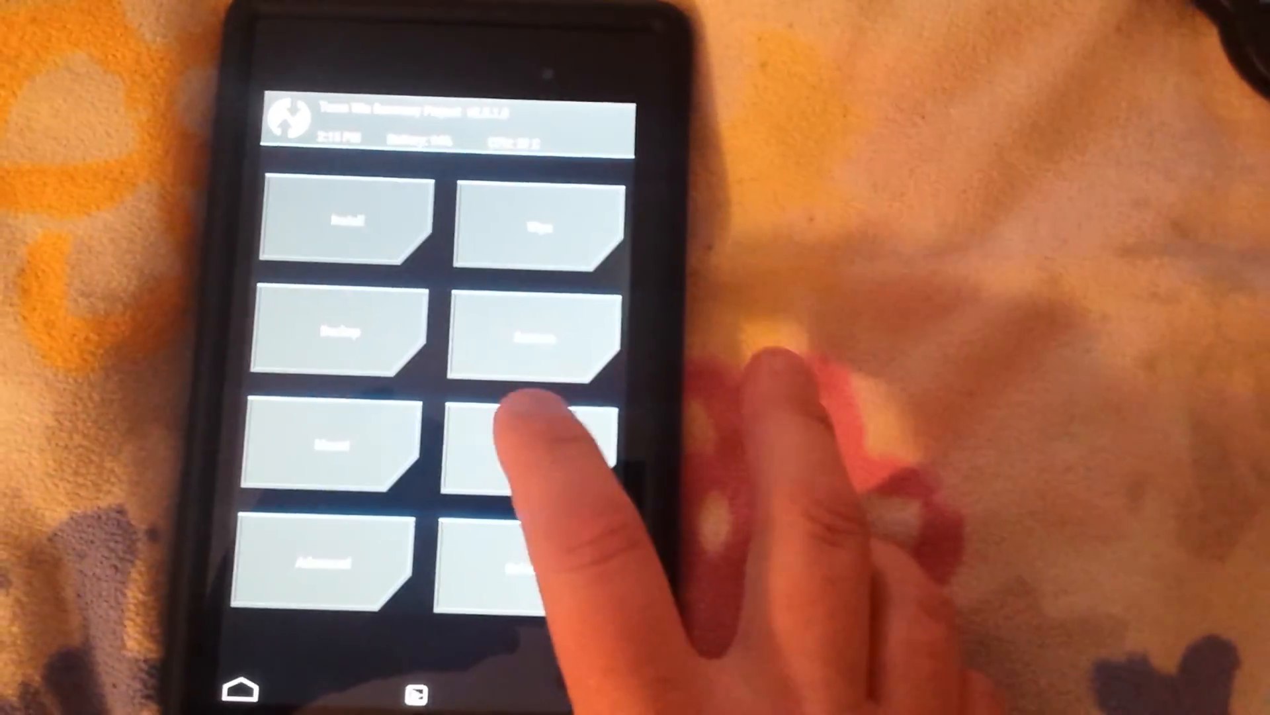
left_click(519, 445)
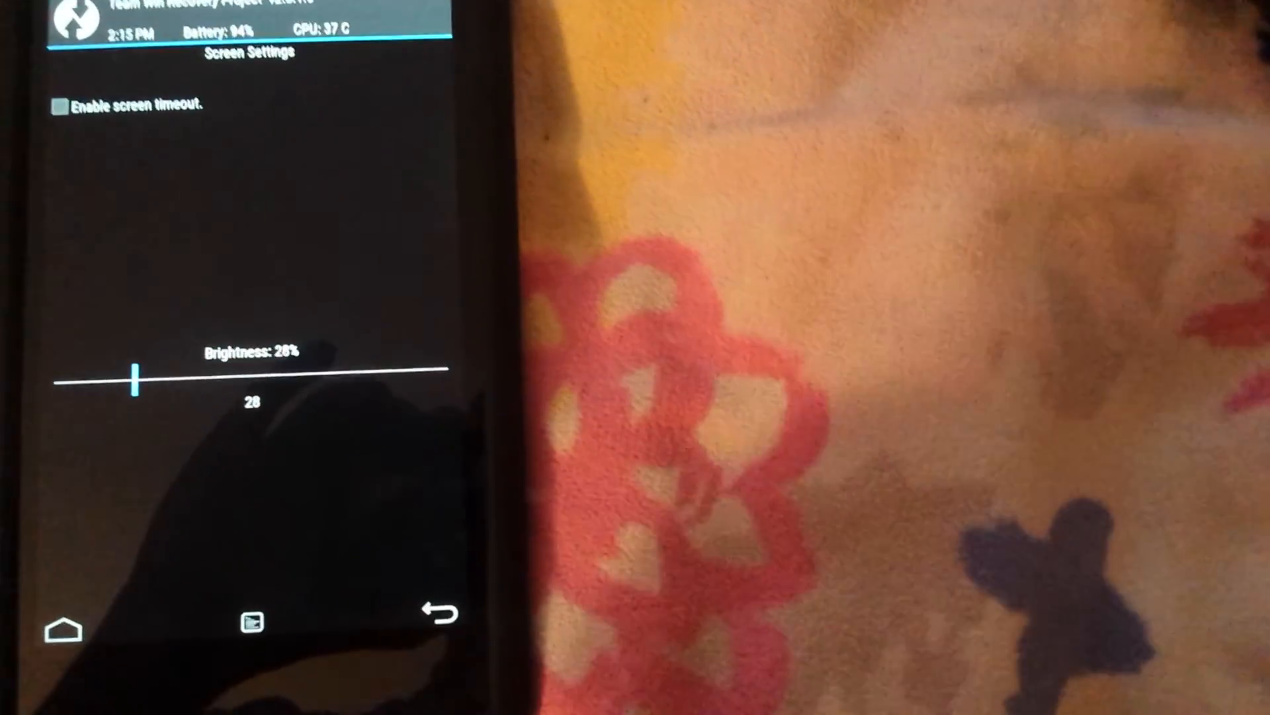
left_click(441, 616)
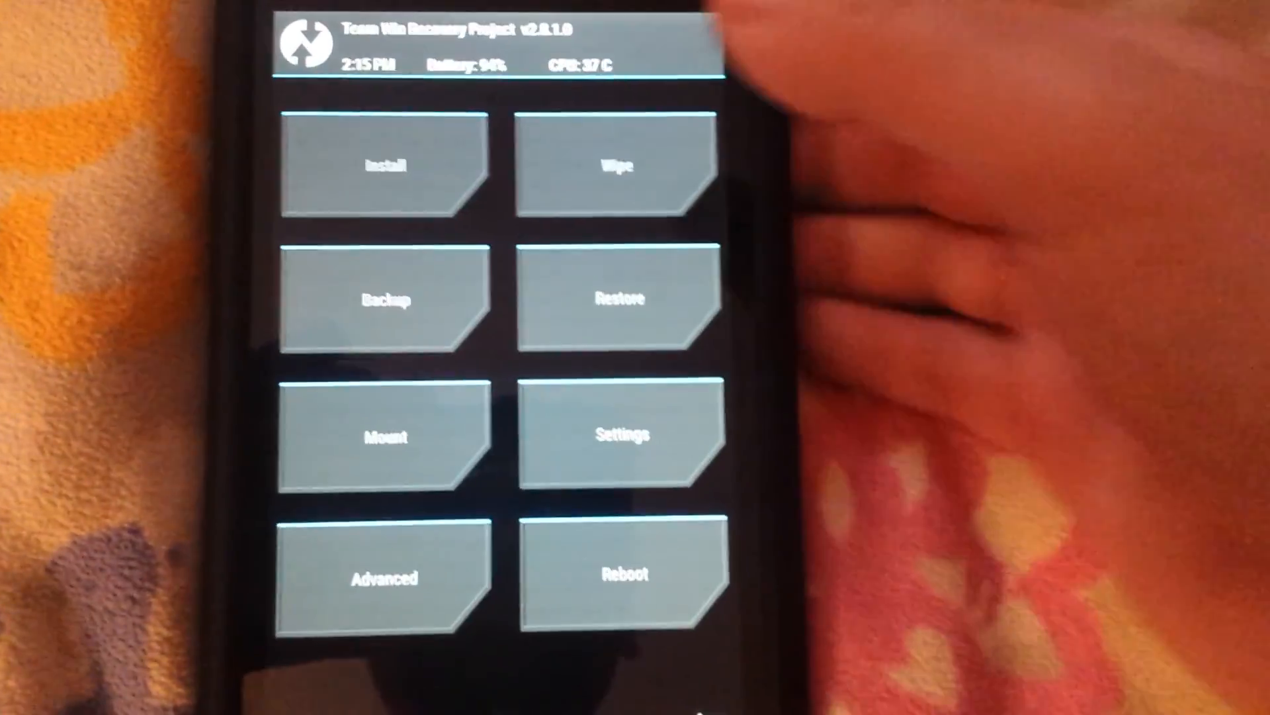
Advanced-wipe Dalvik Cache, System, Data and Cache, then return to the TWRP main menu.
left_click(618, 165)
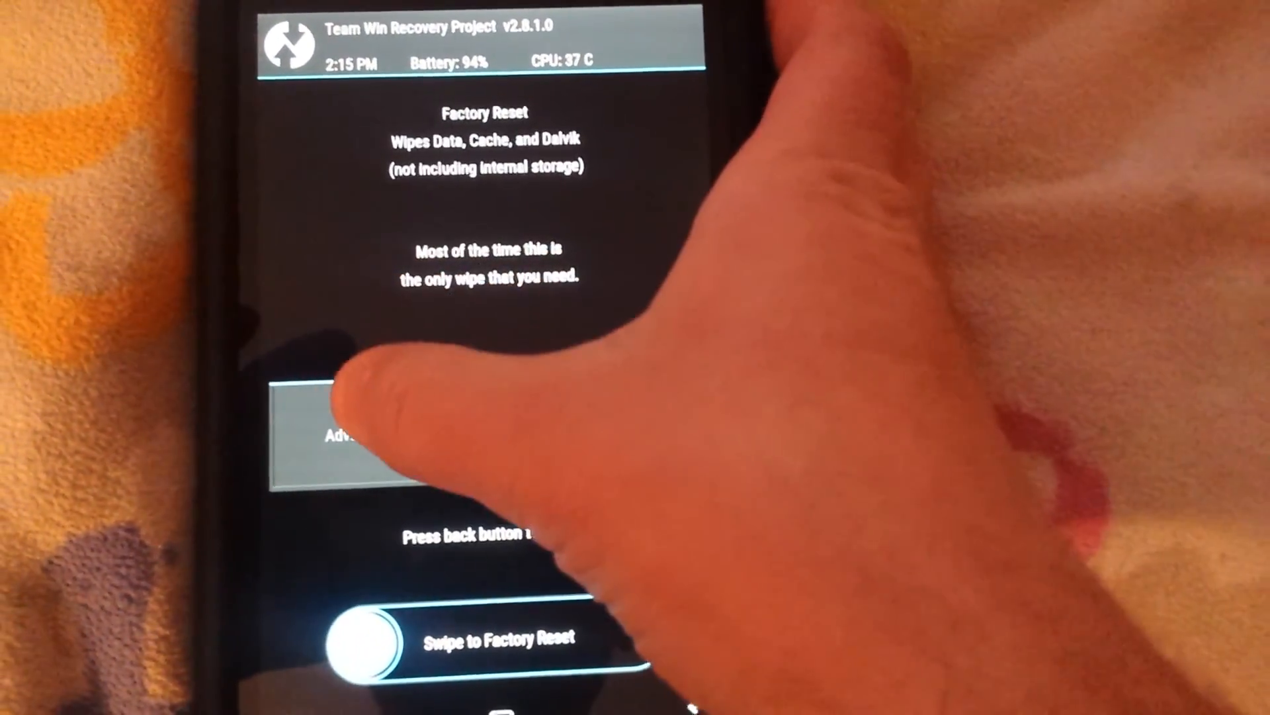
left_click(341, 436)
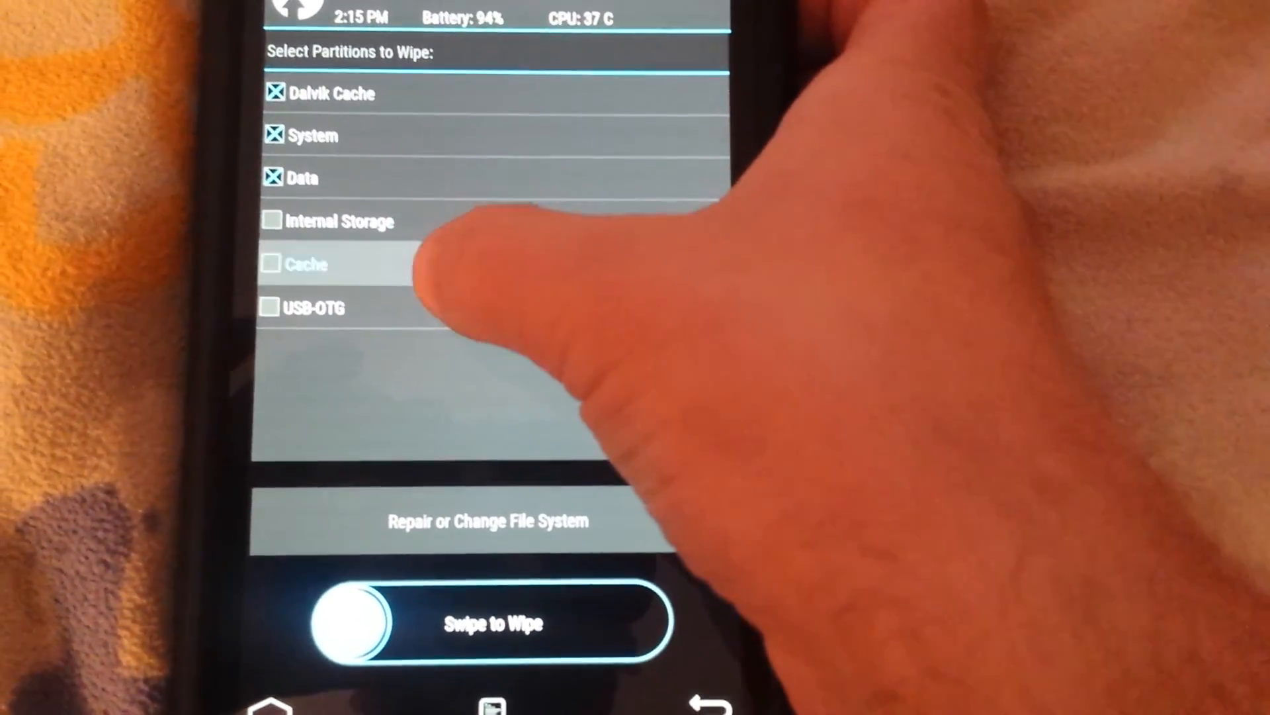
left_click(274, 264)
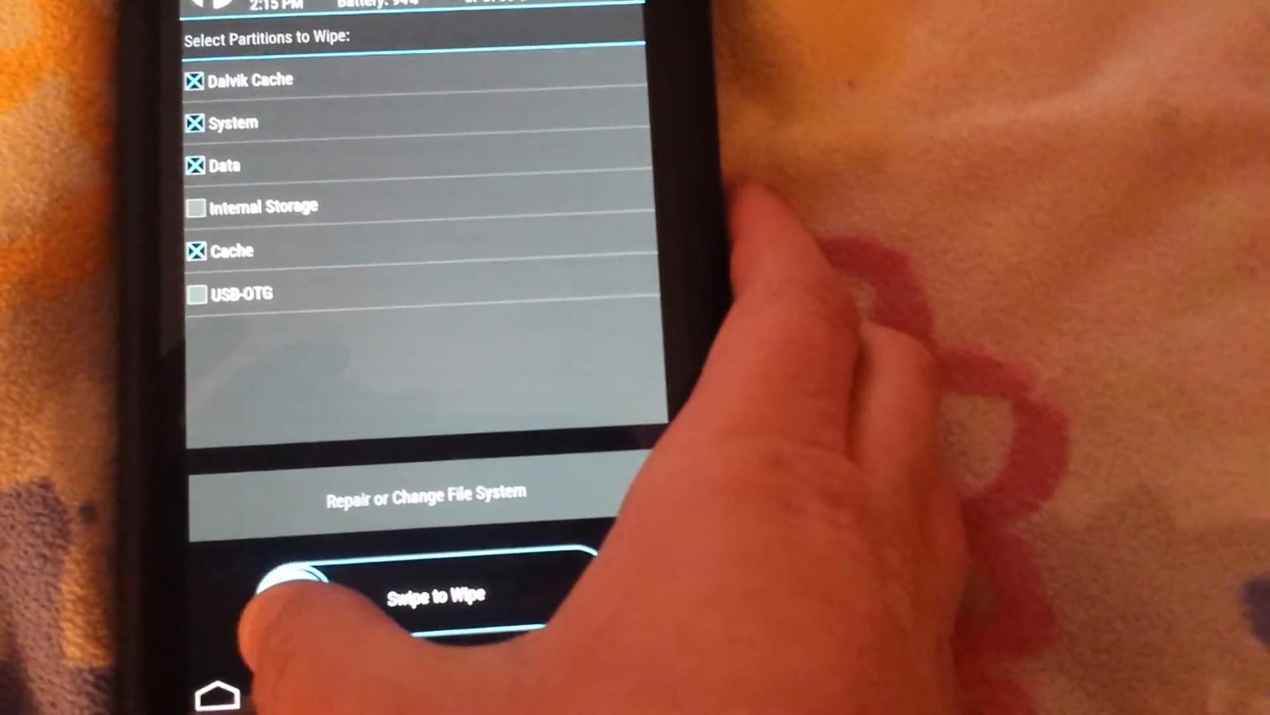
left_click_drag(291, 595, 567, 595)
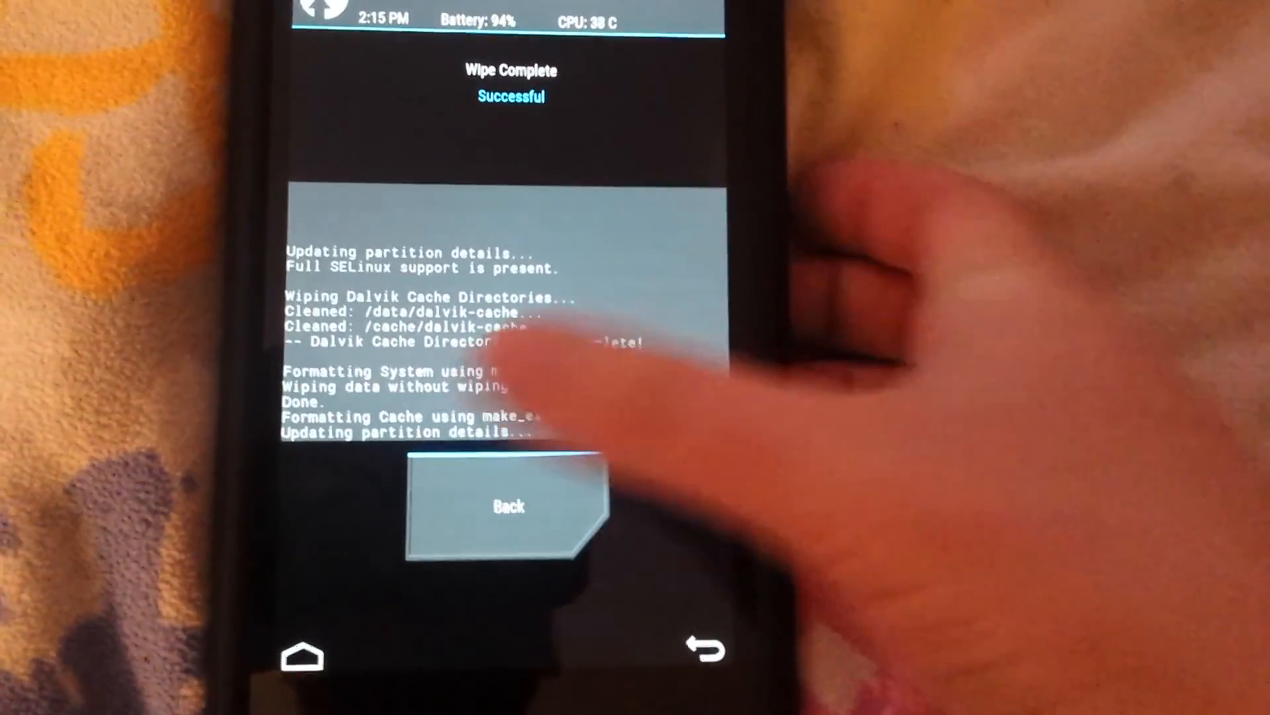
left_click(508, 506)
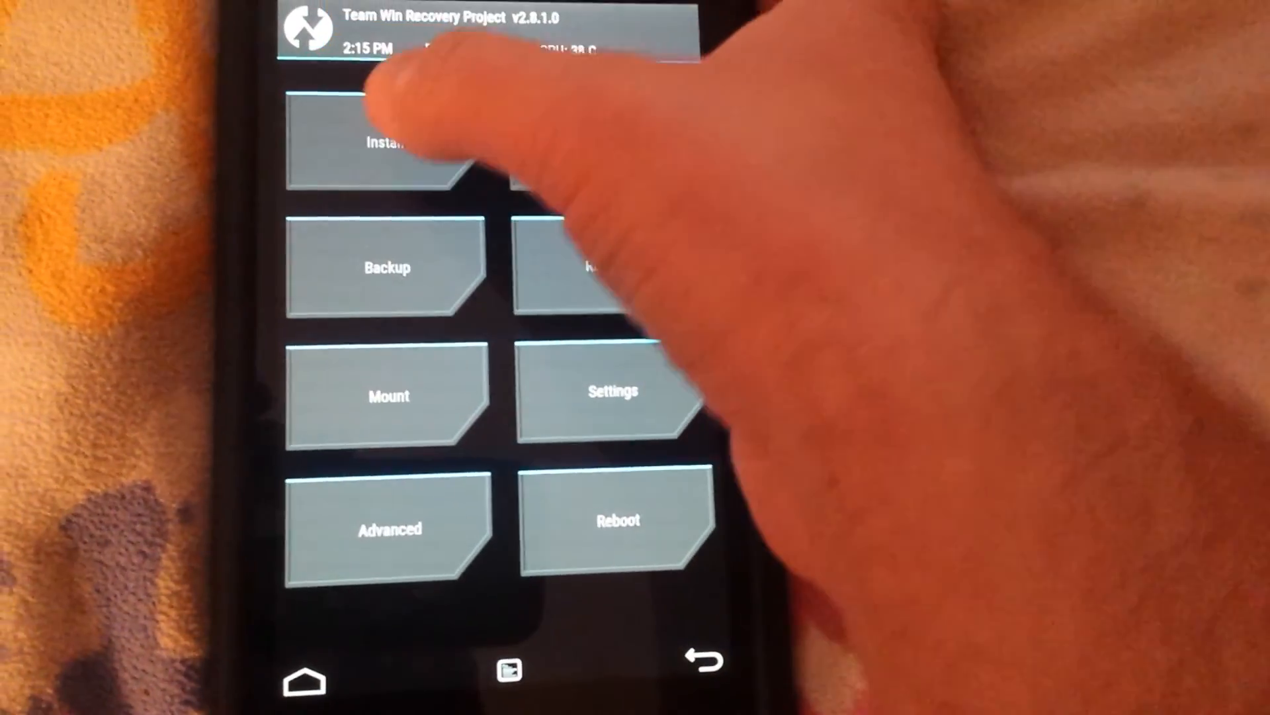
Select dj_flo-ota-2014-11-13.zip from /sdcard/Download for installation.
left_click(387, 144)
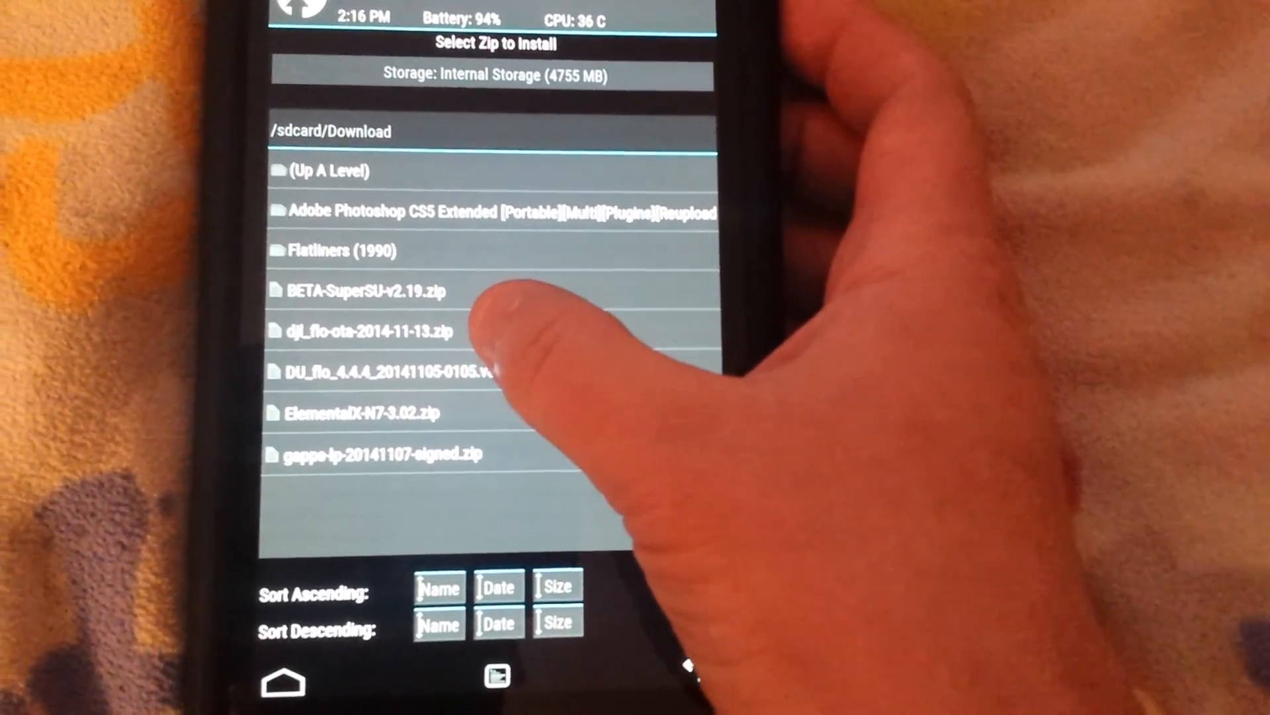
left_click(368, 331)
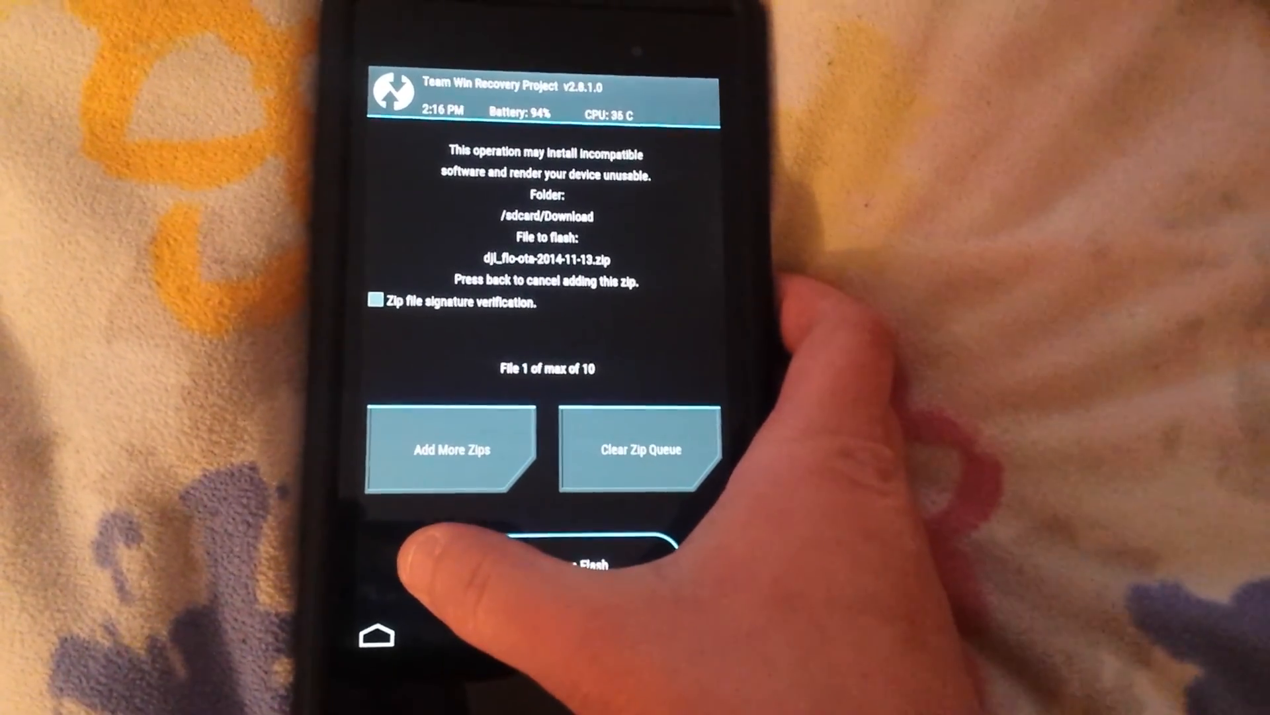
Swipe to confirm flashing the dj_flo-ota-2014-11-13.zip ROM.
left_click_drag(438, 580, 649, 575)
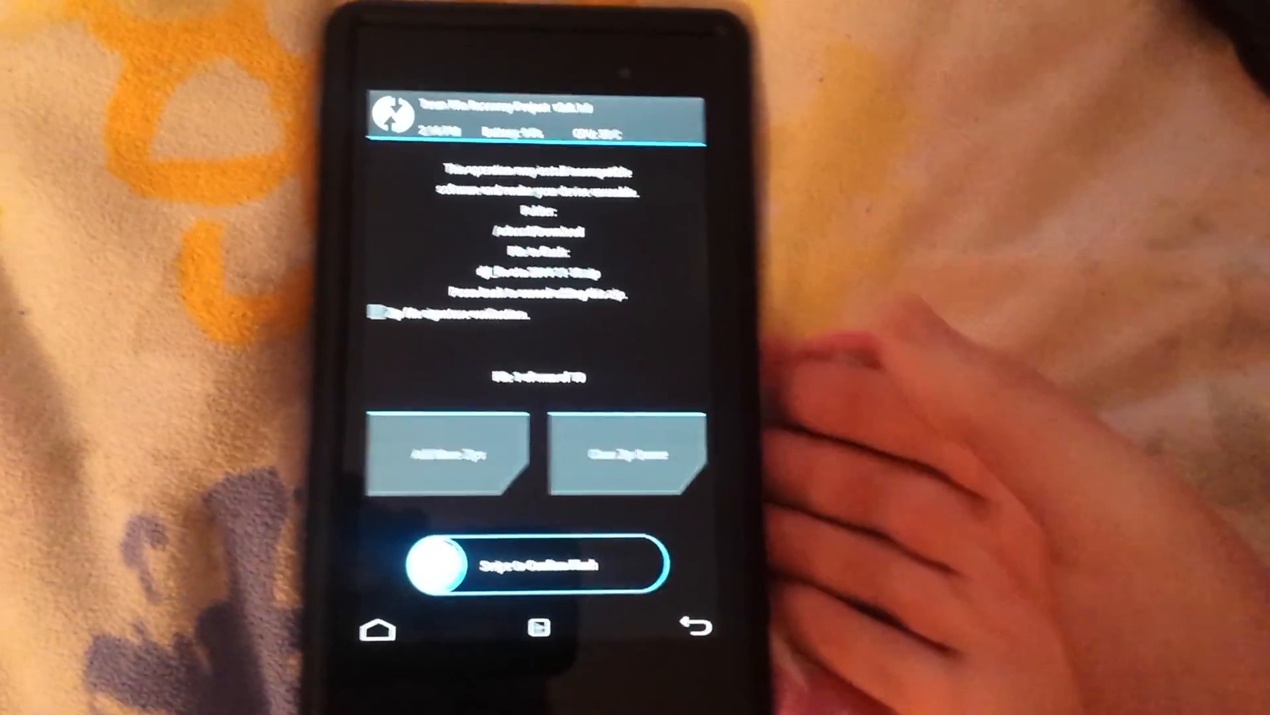
left_click_drag(437, 567, 583, 575)
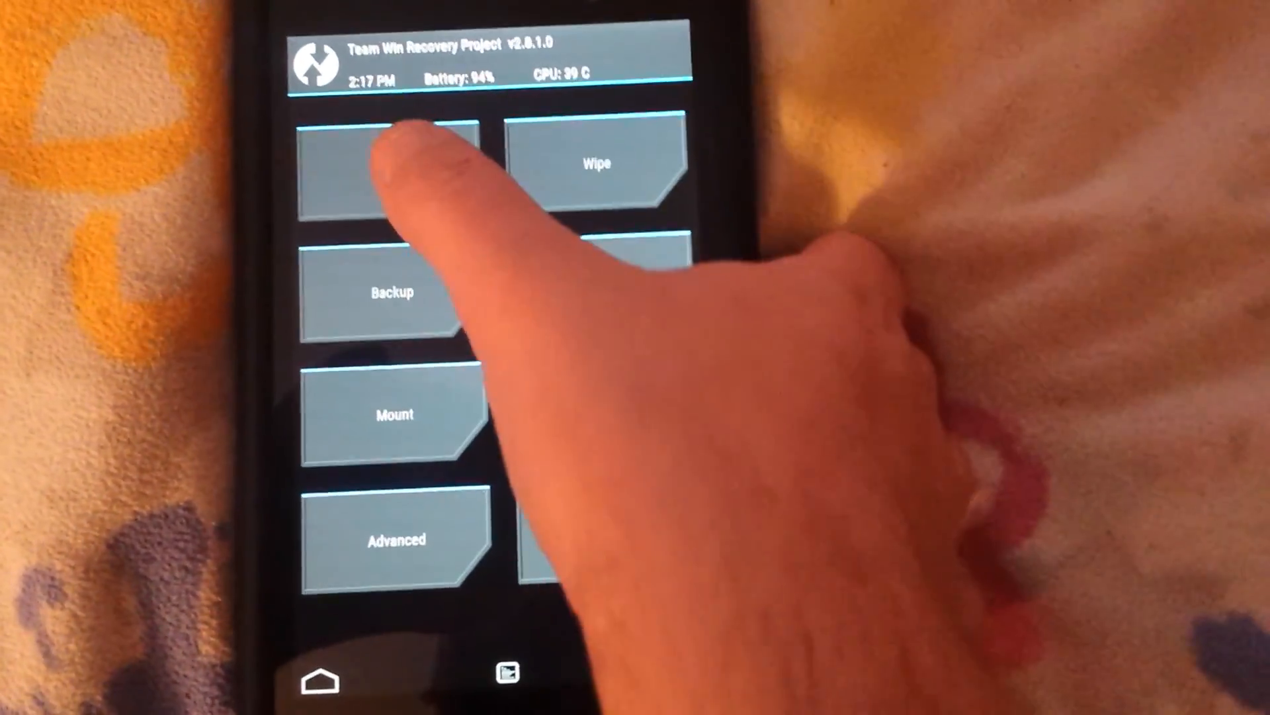
Select gapps-lp-20141107-signed.zip in Install and flash it.
left_click(393, 166)
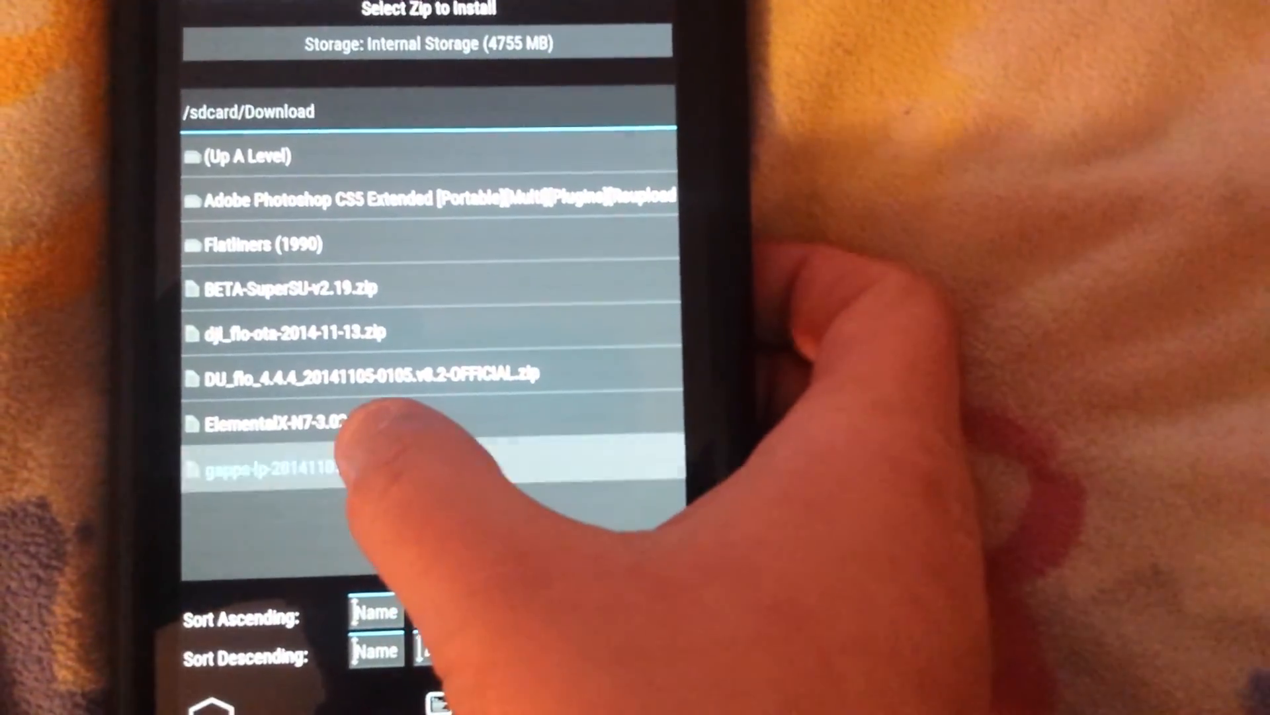
left_click(275, 470)
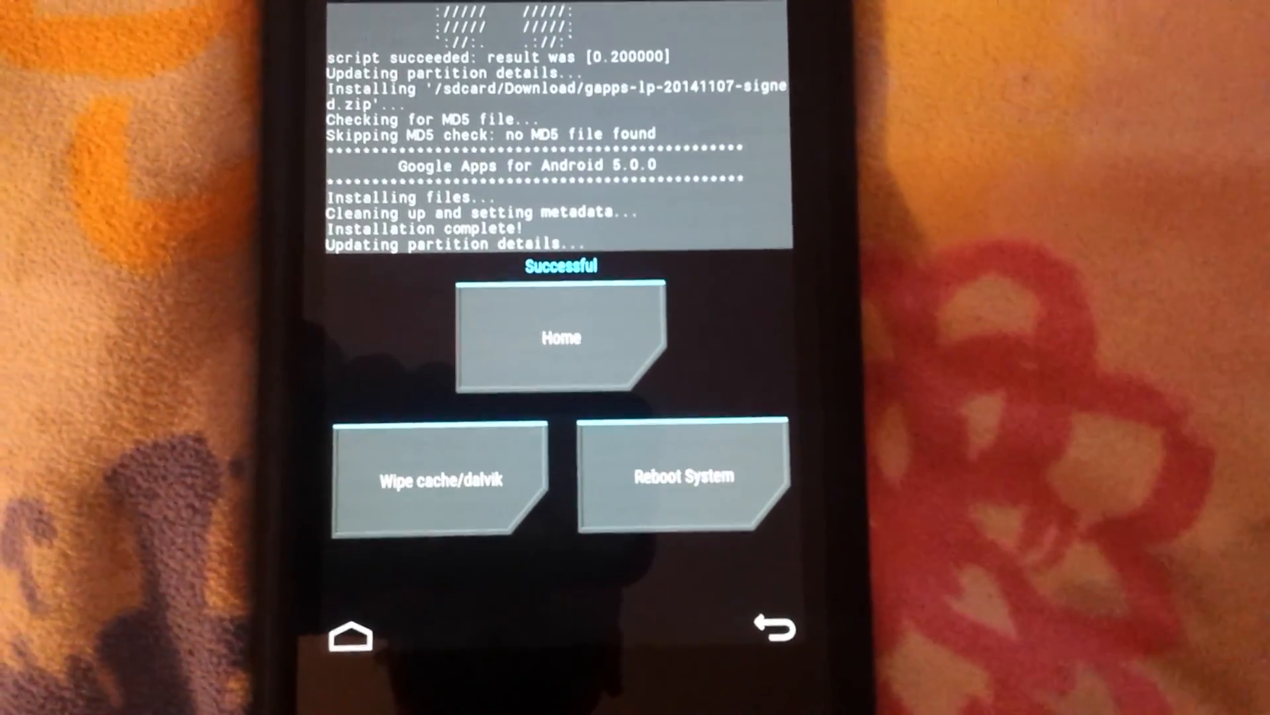
Return to the TWRP main menu and pick the next zip from /sdcard/Download.
left_click(560, 338)
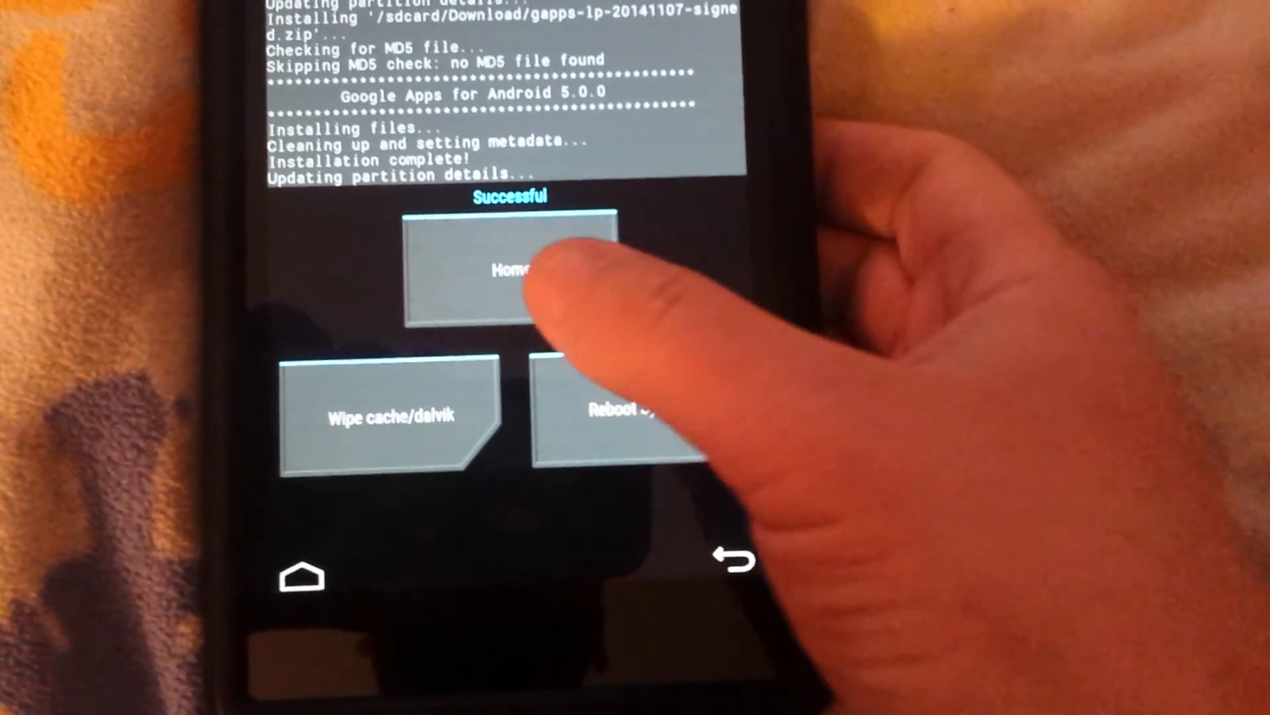
left_click(512, 267)
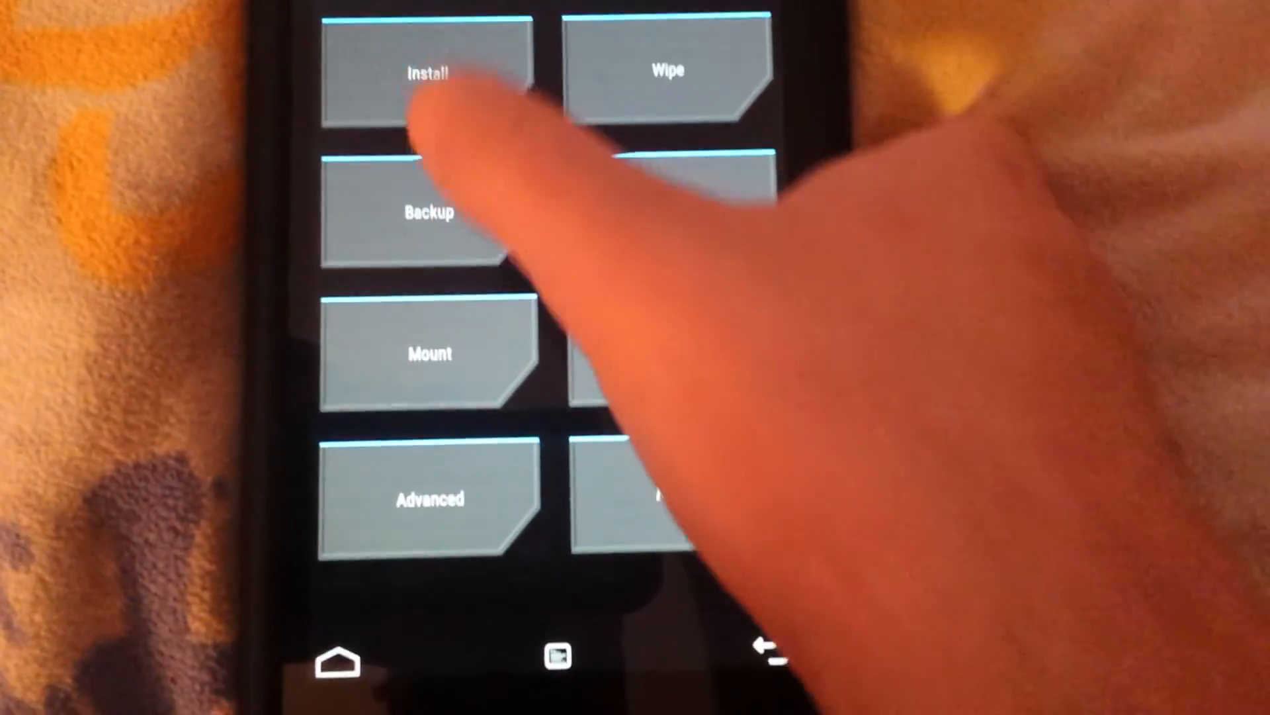
left_click(424, 69)
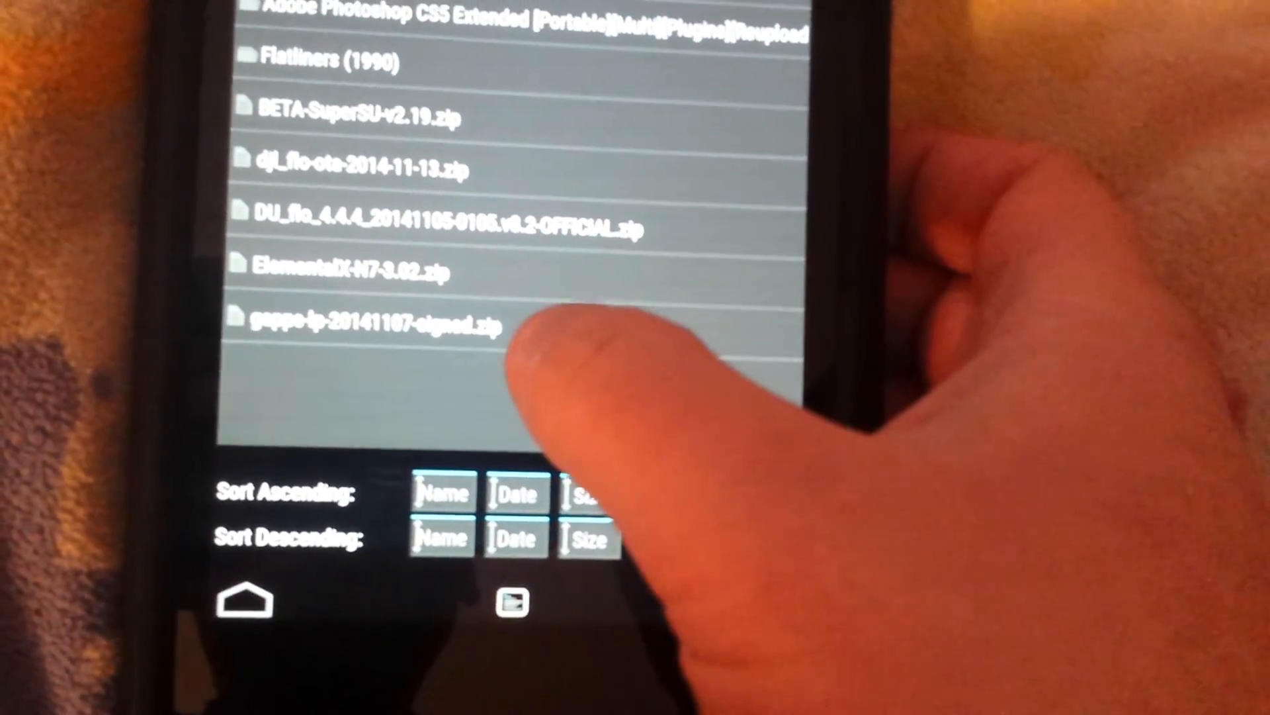
left_click(364, 324)
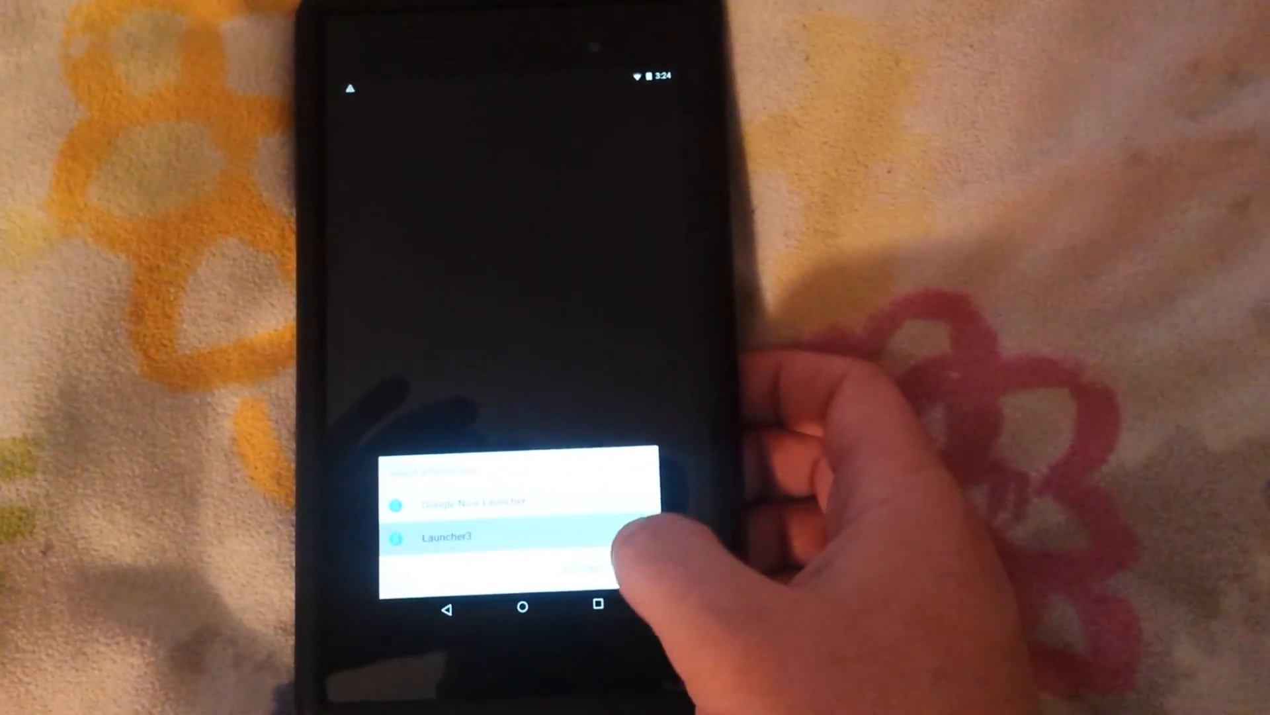
Choose Launcher3 in the 'Select a home app' dialog.
left_click(477, 535)
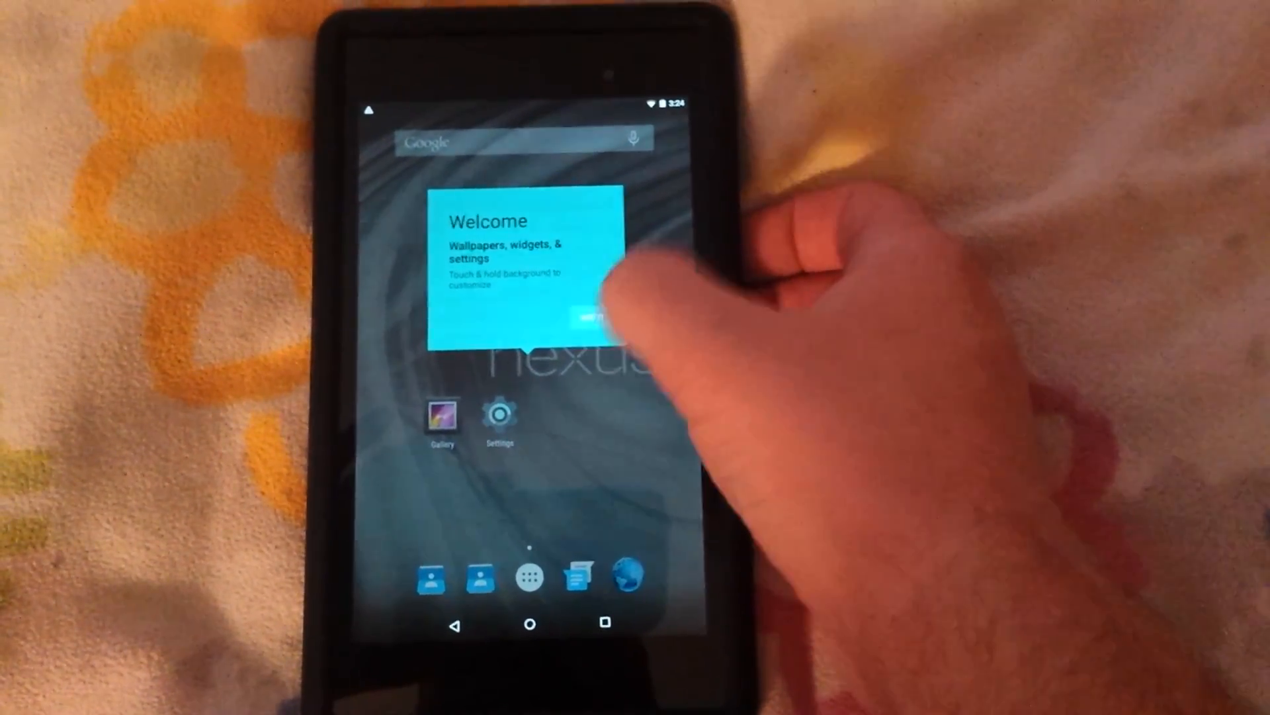
Dismiss the home screen welcome tip about wallpapers, widgets and settings.
left_click(592, 316)
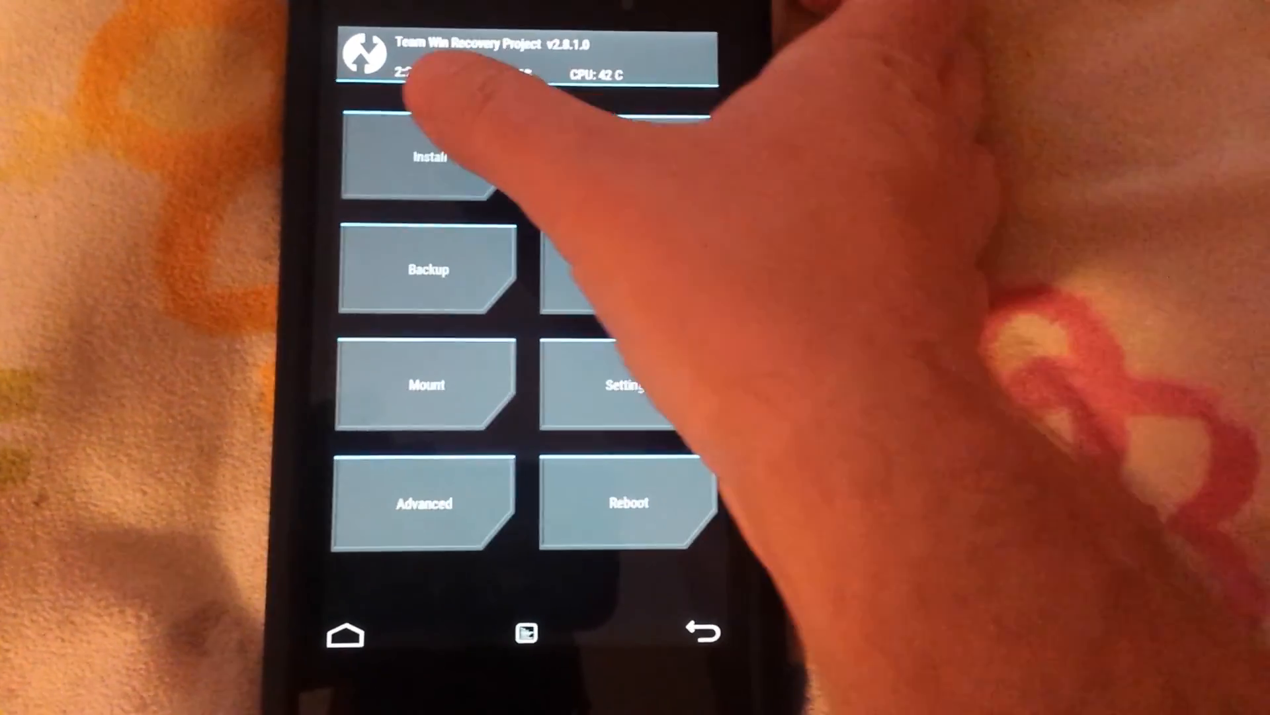
Browse the zip files in /sdcard/Download, then go back to the TWRP main menu.
left_click(427, 158)
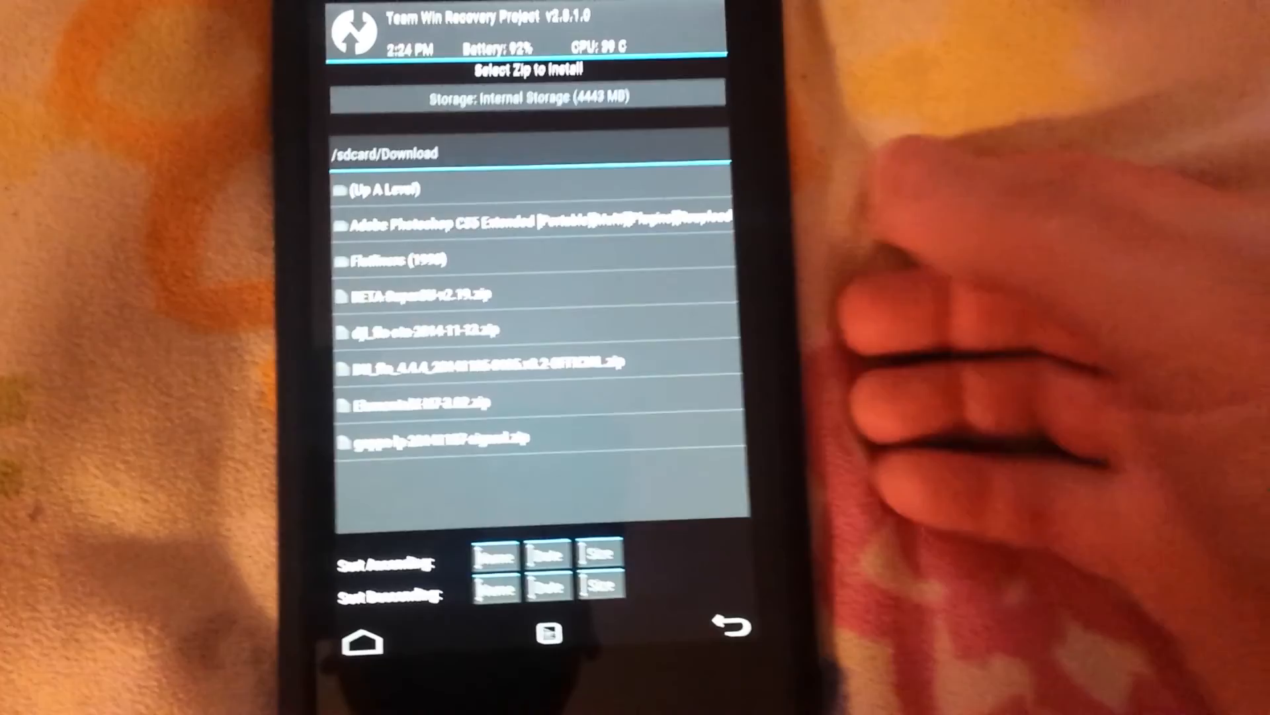
left_click(486, 361)
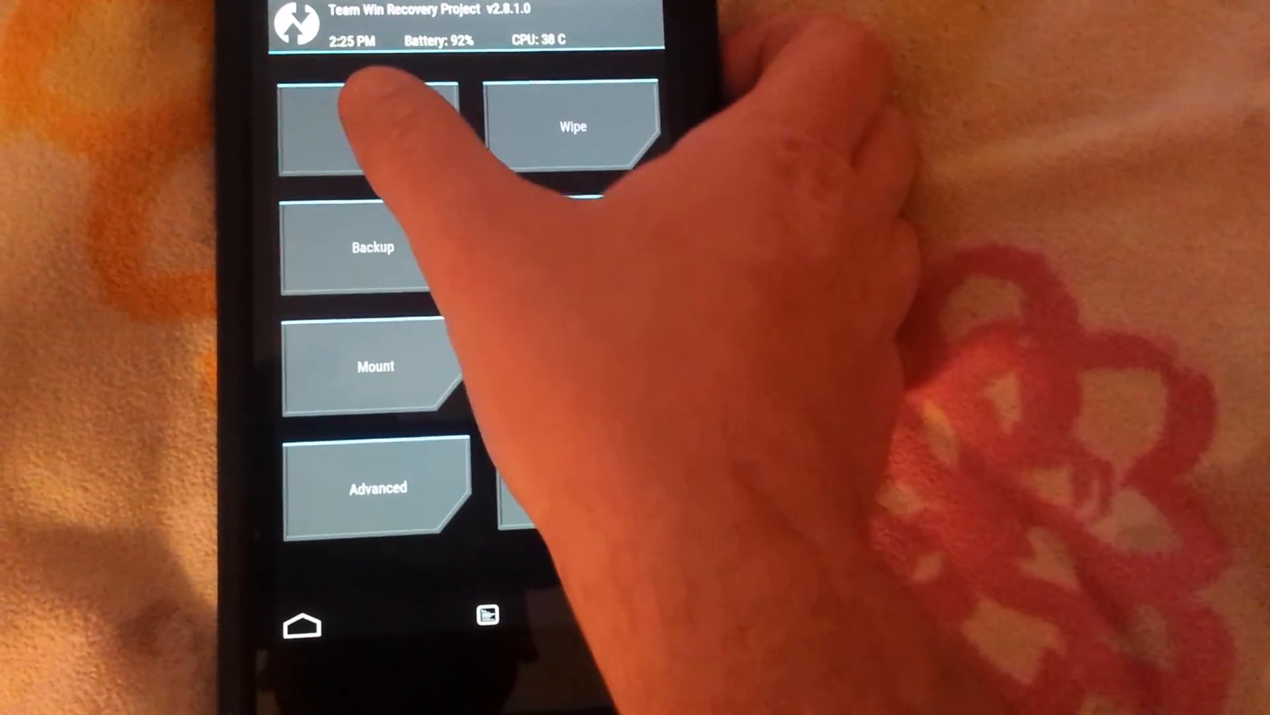
Flash ElementalX-N7-3.02.zip from TWRP's Install list and confirm with the swipe.
left_click(368, 125)
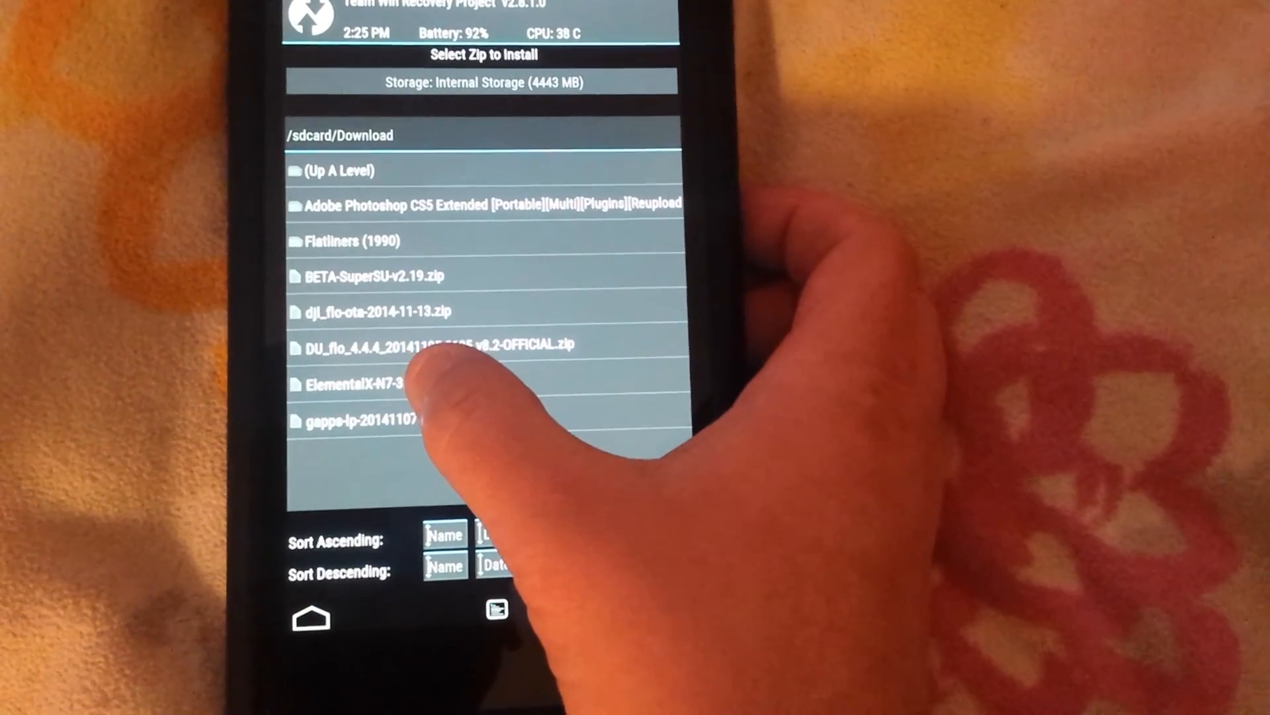
left_click(350, 383)
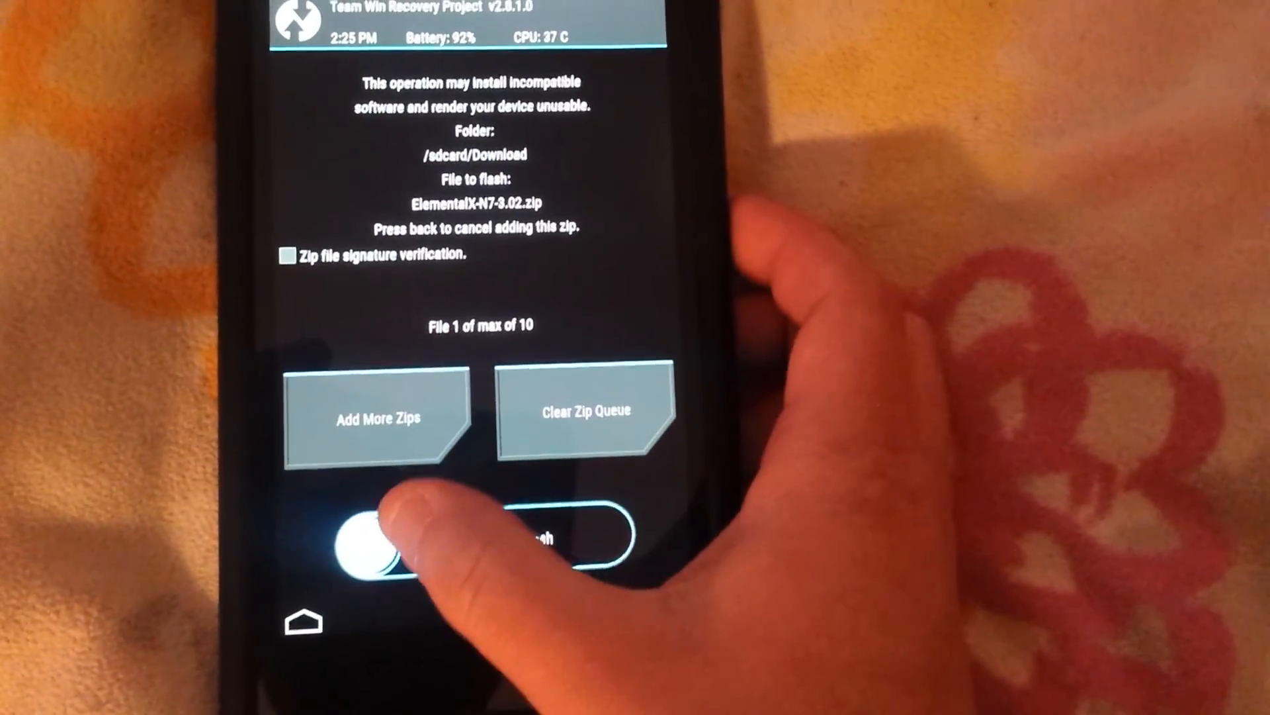
left_click_drag(372, 539, 567, 531)
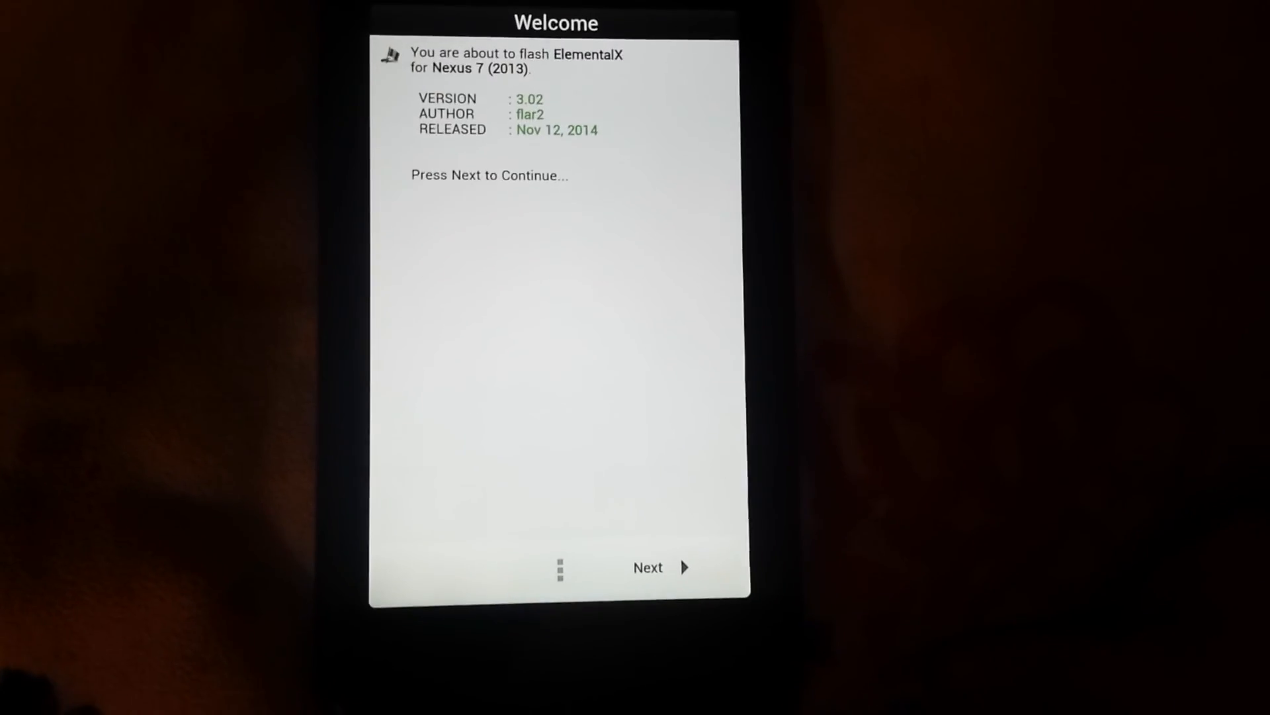
Continue past the ElementalX 3.02 welcome screen and the finished installer.
left_click(647, 566)
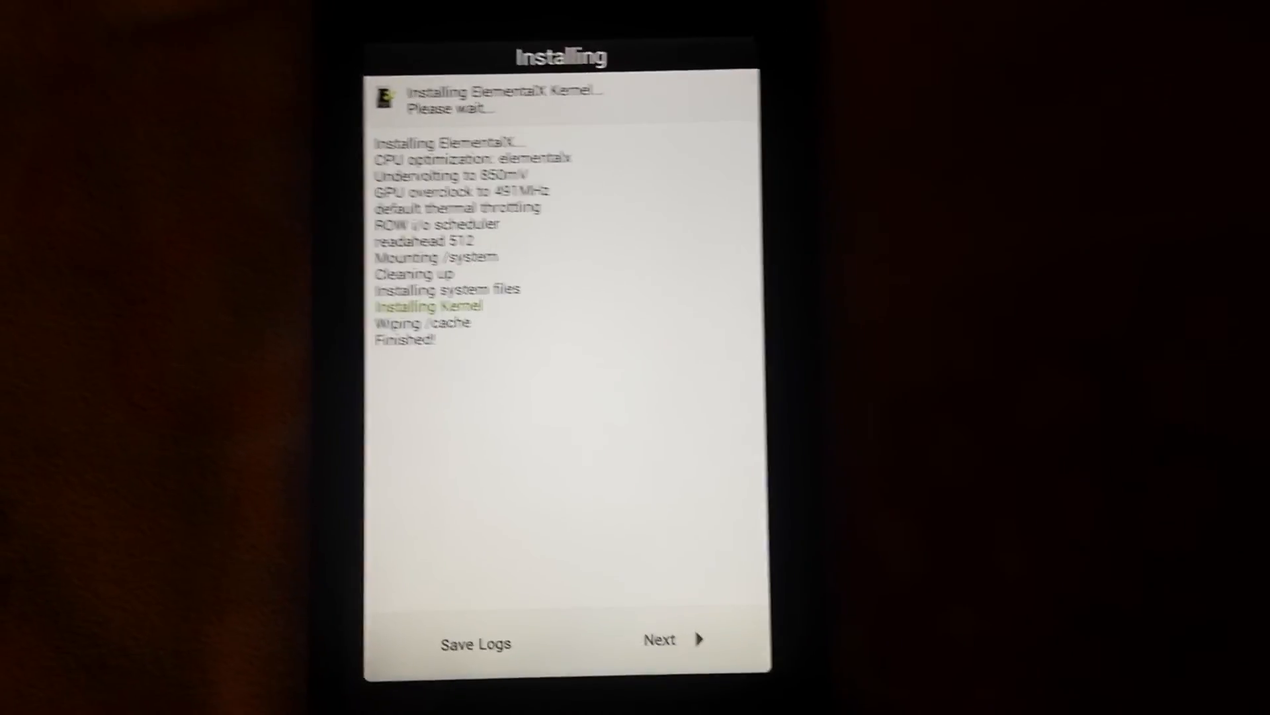
left_click(660, 639)
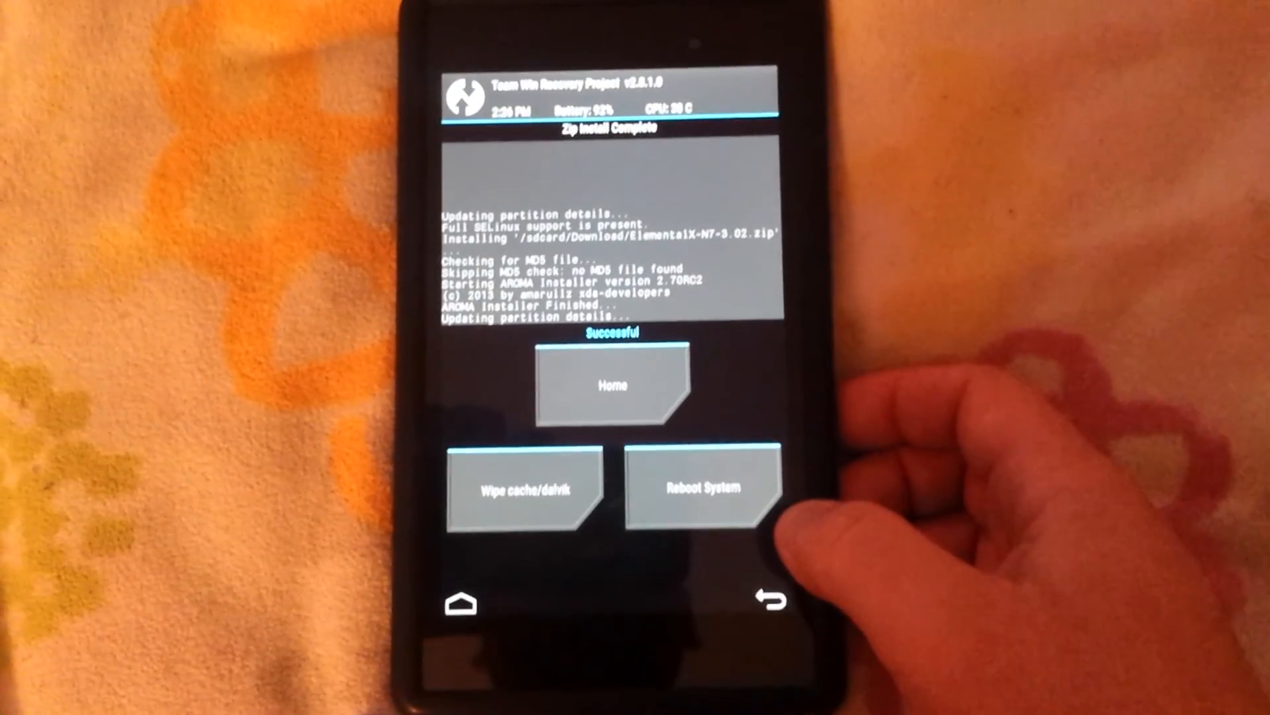
Return to TWRP home and flash BETA-SuperSU-v2.19.zip, confirming with the swipe.
left_click(611, 385)
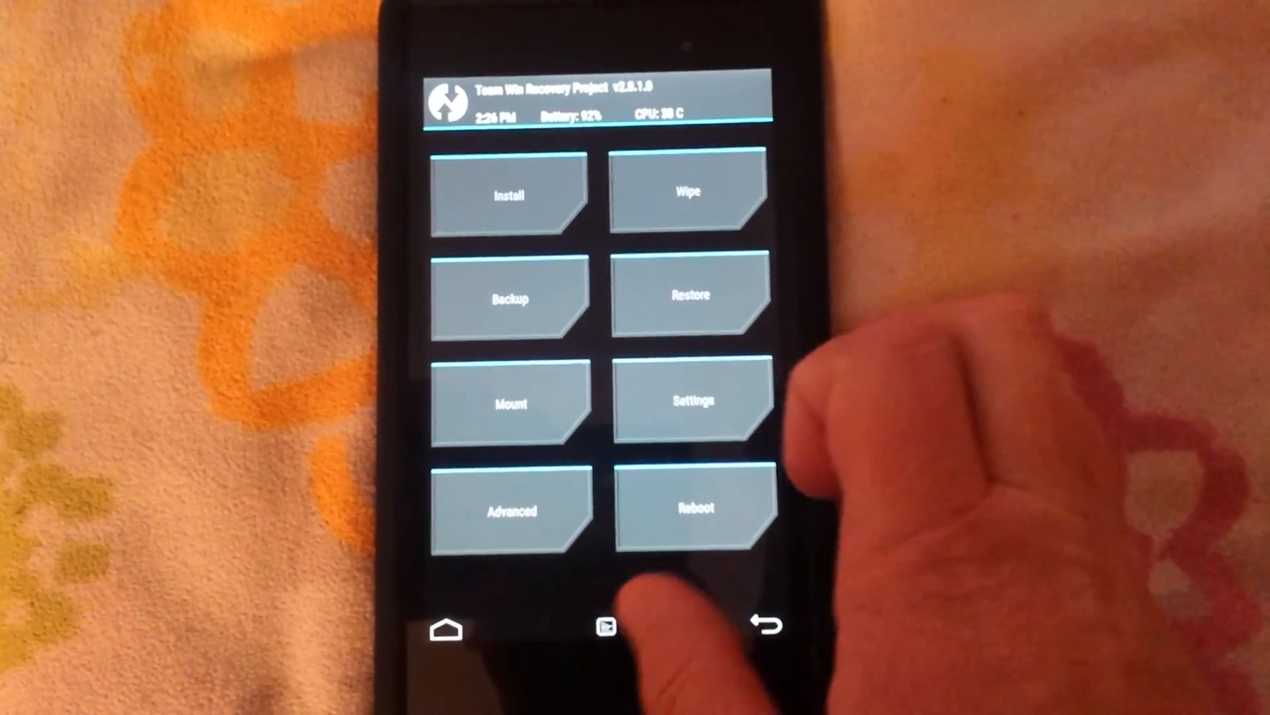
left_click(509, 196)
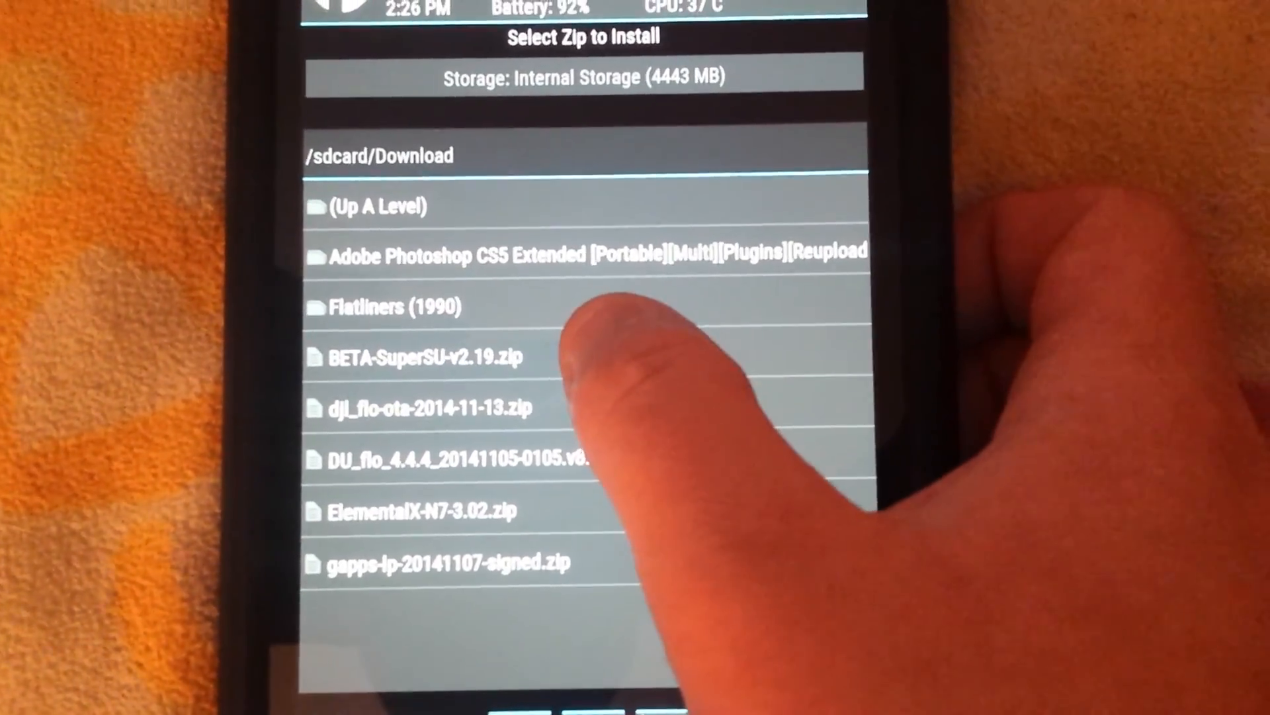
left_click(422, 357)
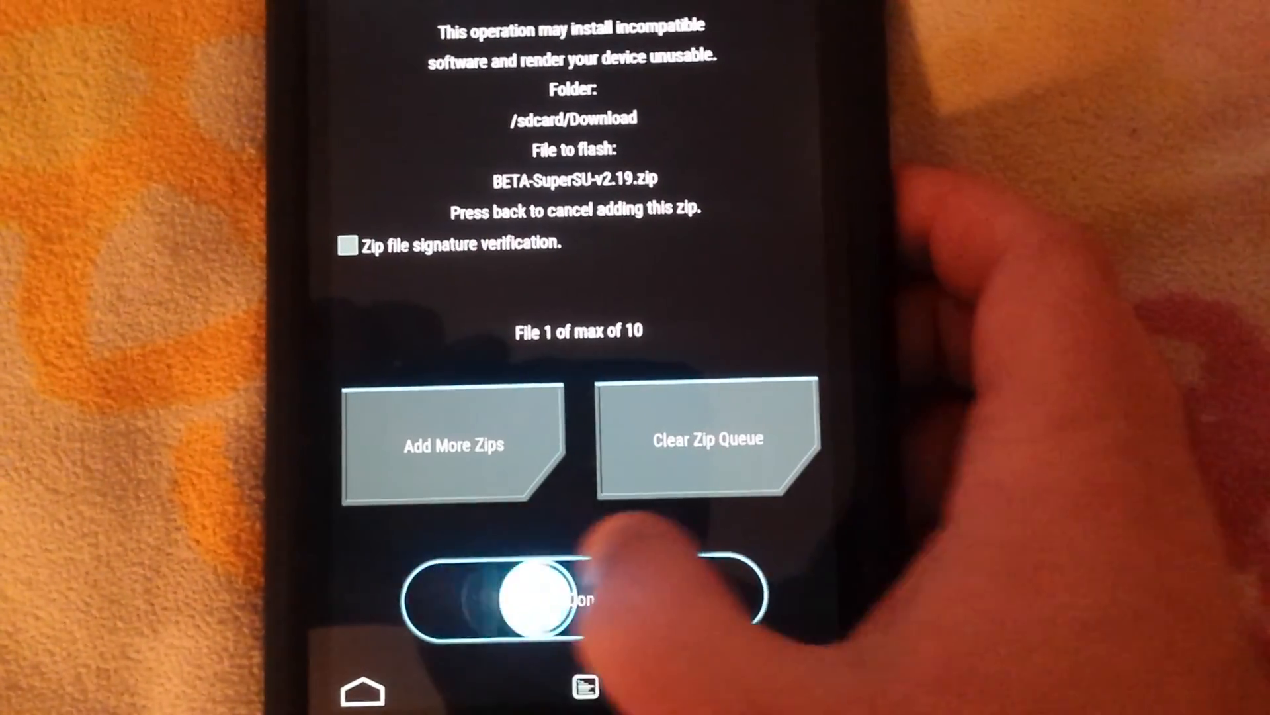
left_click_drag(519, 592, 730, 591)
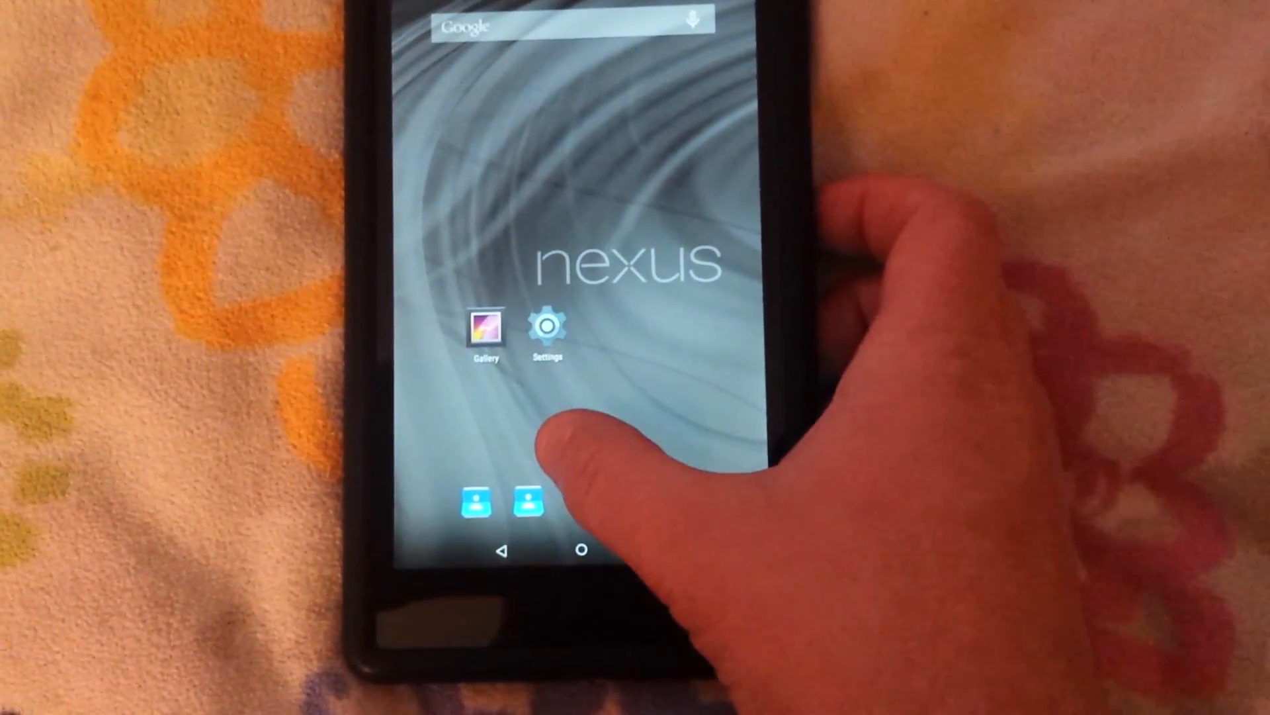
left_click(547, 324)
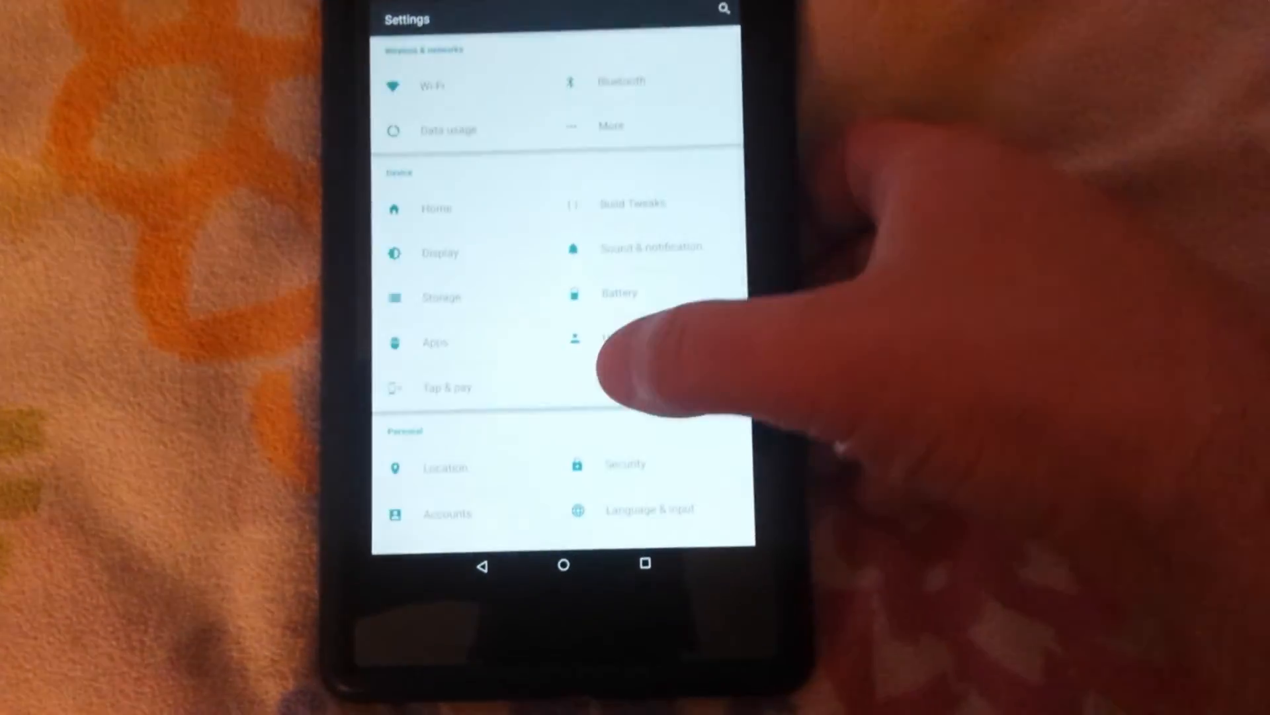
scroll("down", 3)
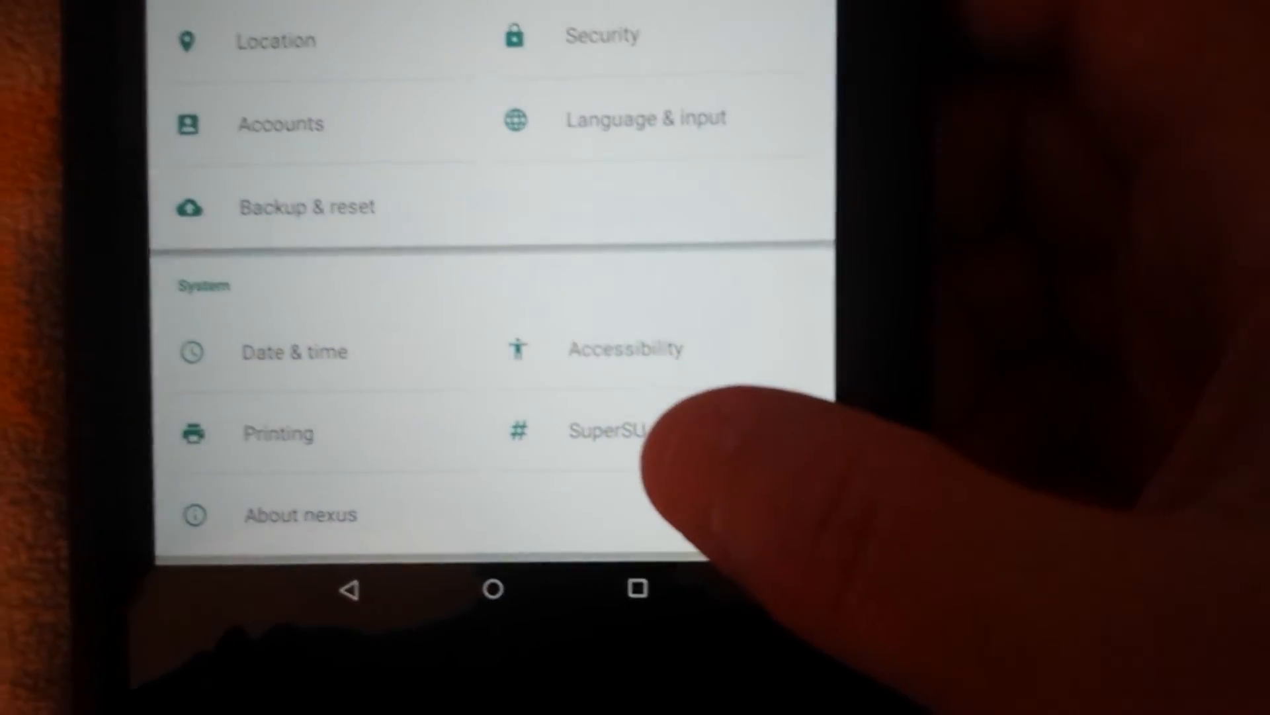
scroll("down", 3)
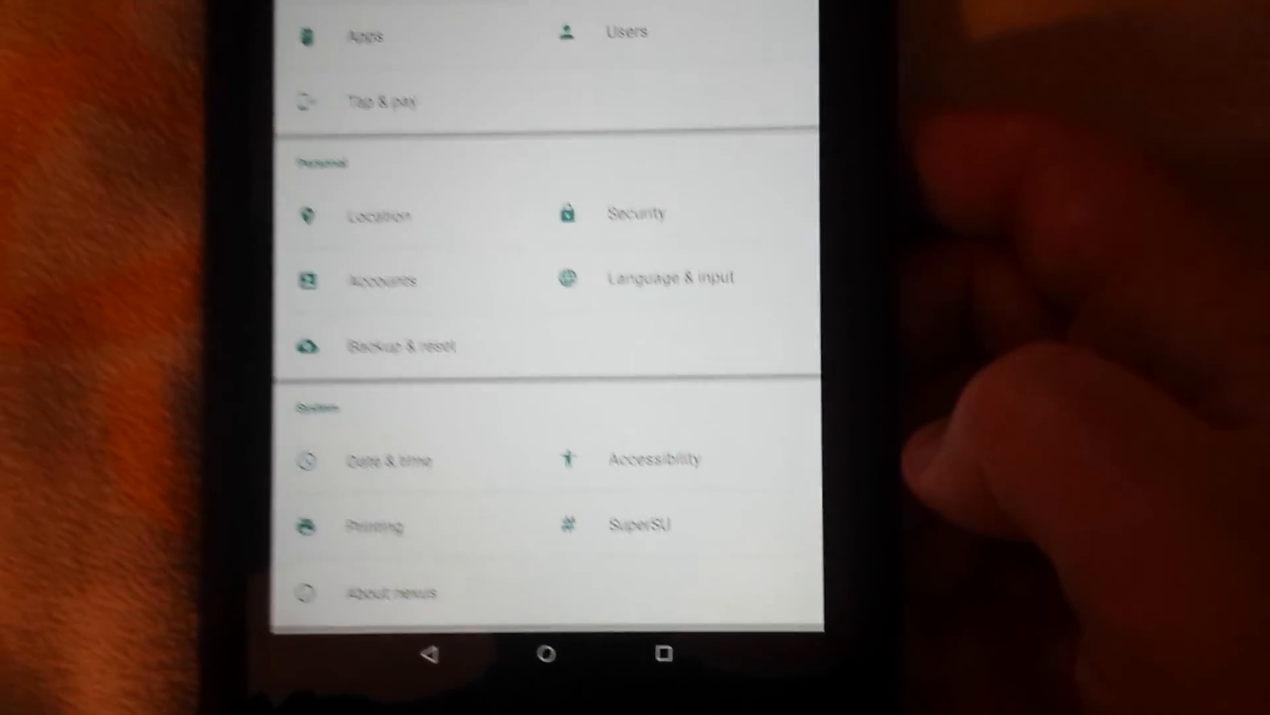
scroll("down", 3)
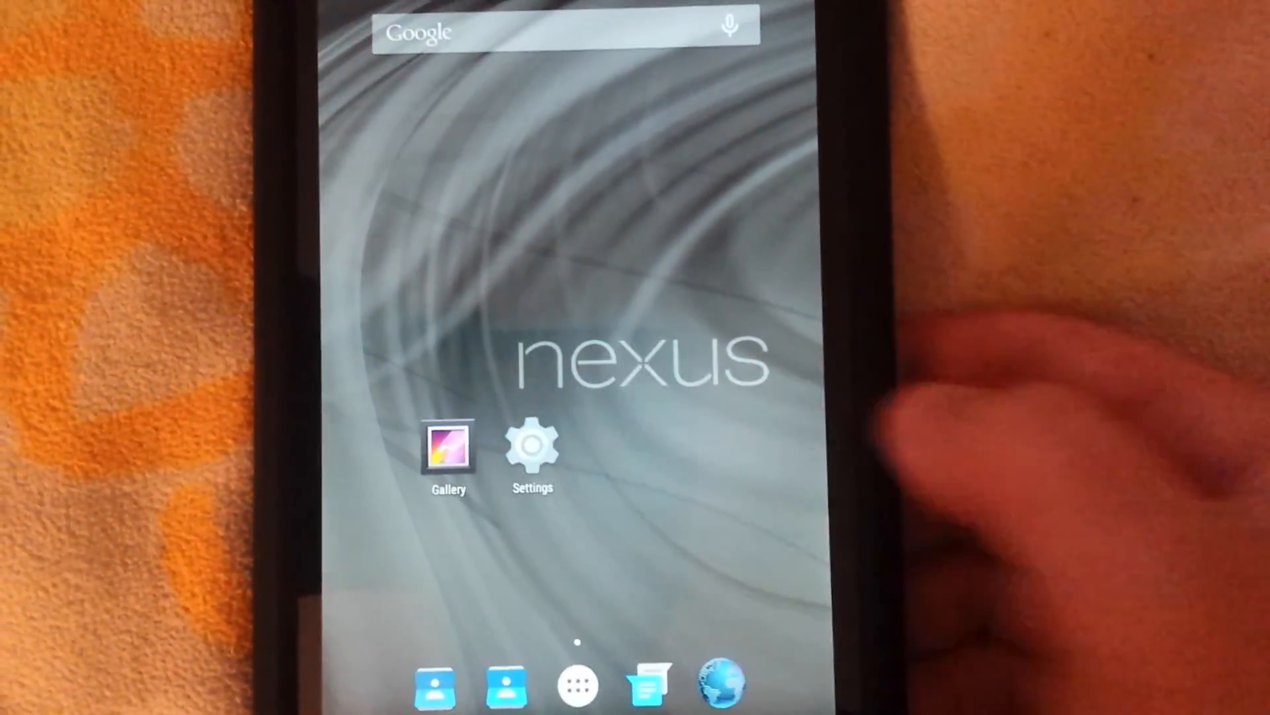
left_click(532, 444)
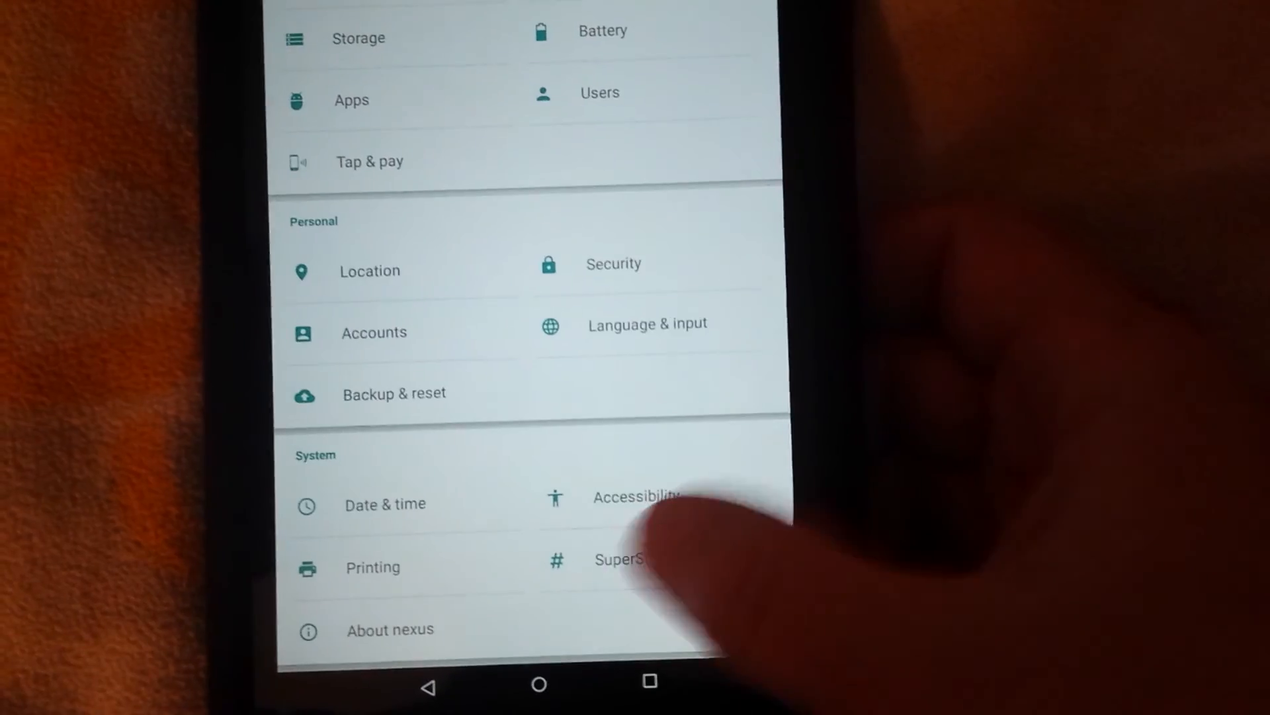
left_click(624, 559)
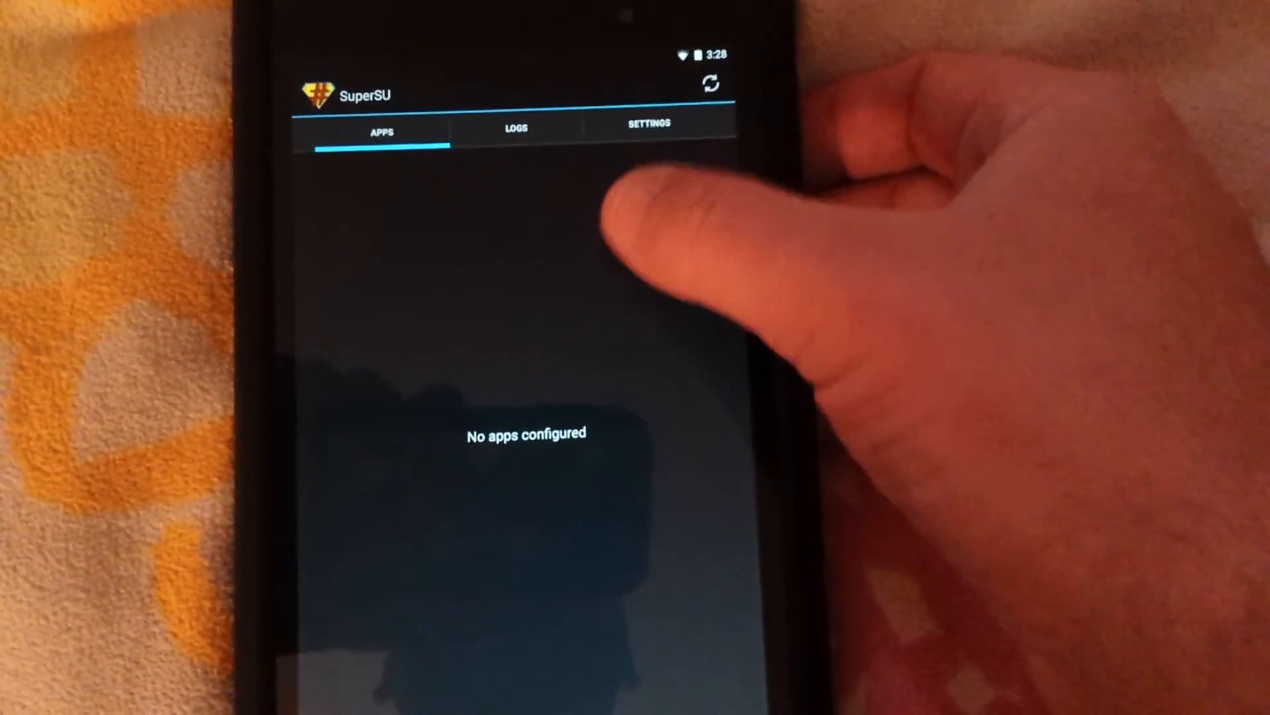
left_click(646, 125)
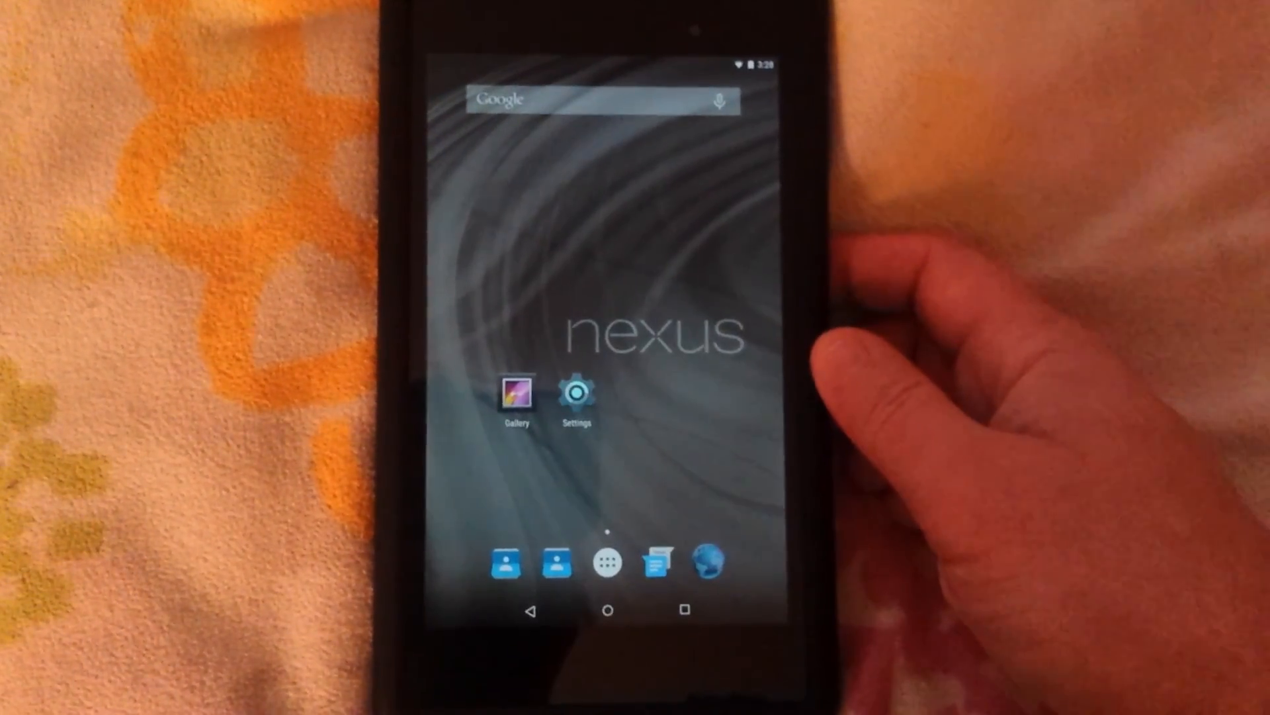
Open Settings' About nexus page to check Android 5.0 and the ElementalX-N7-3.02 kernel.
left_click(576, 393)
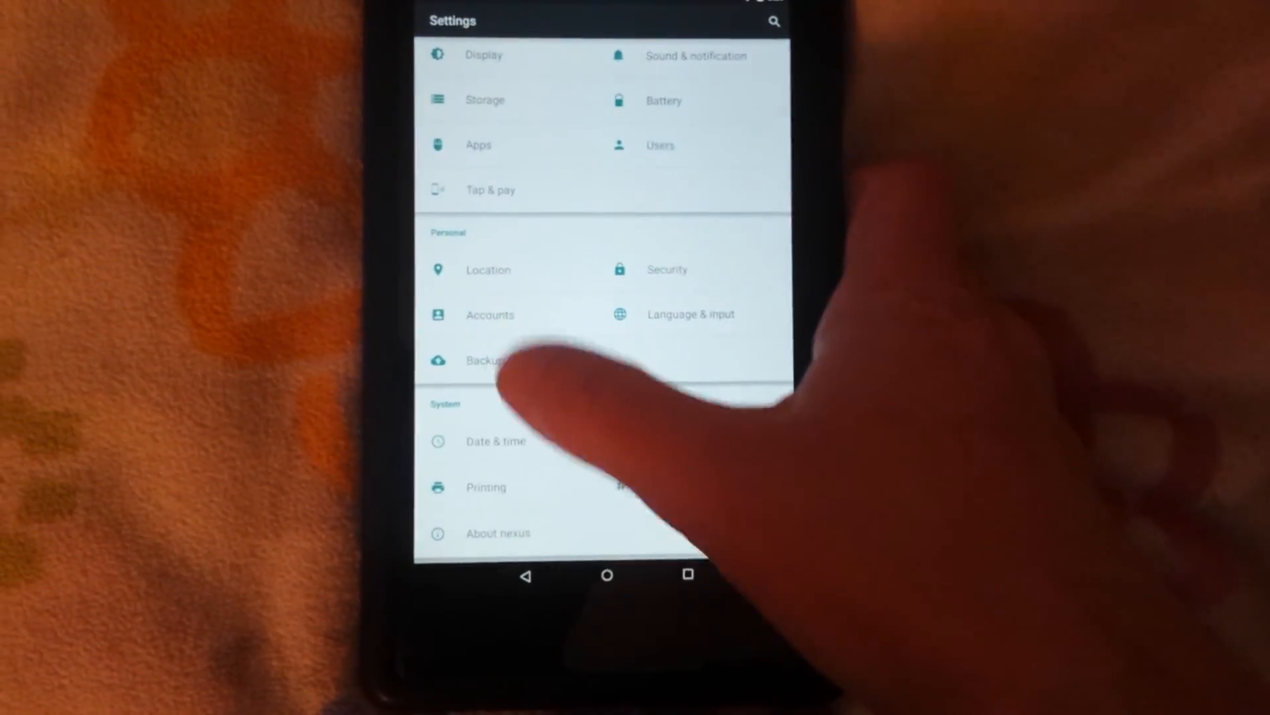
left_click(497, 533)
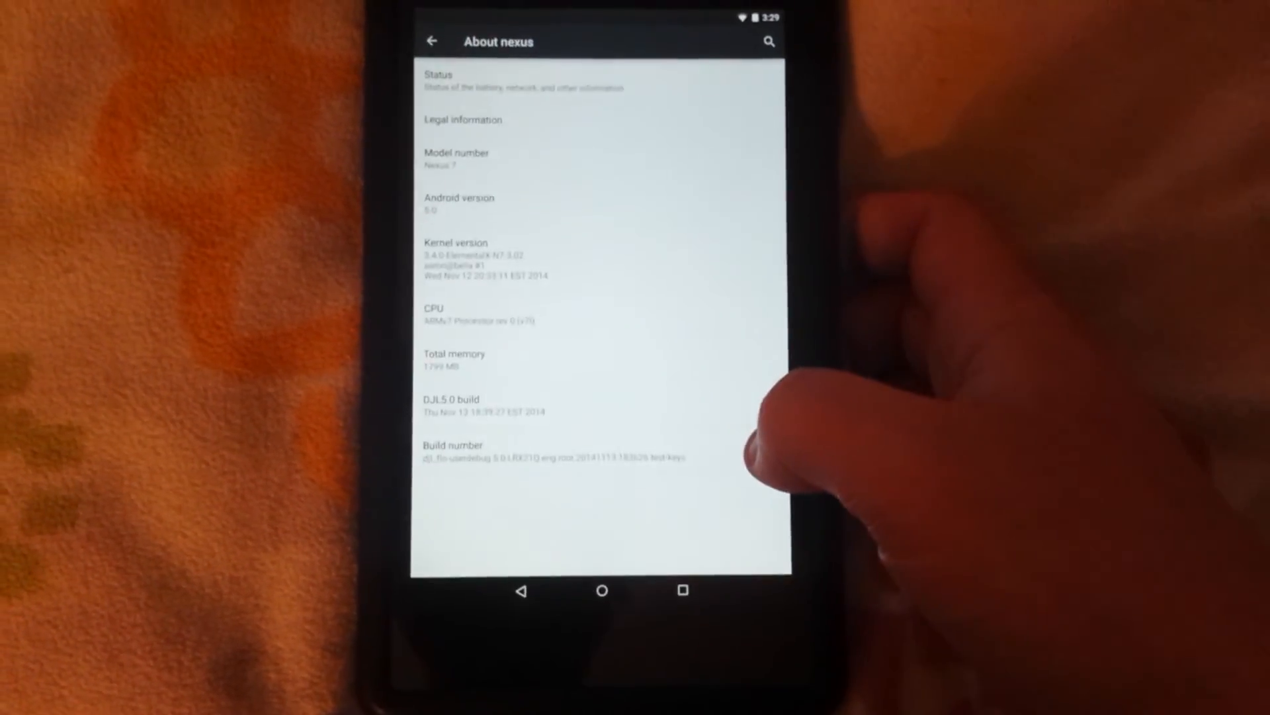